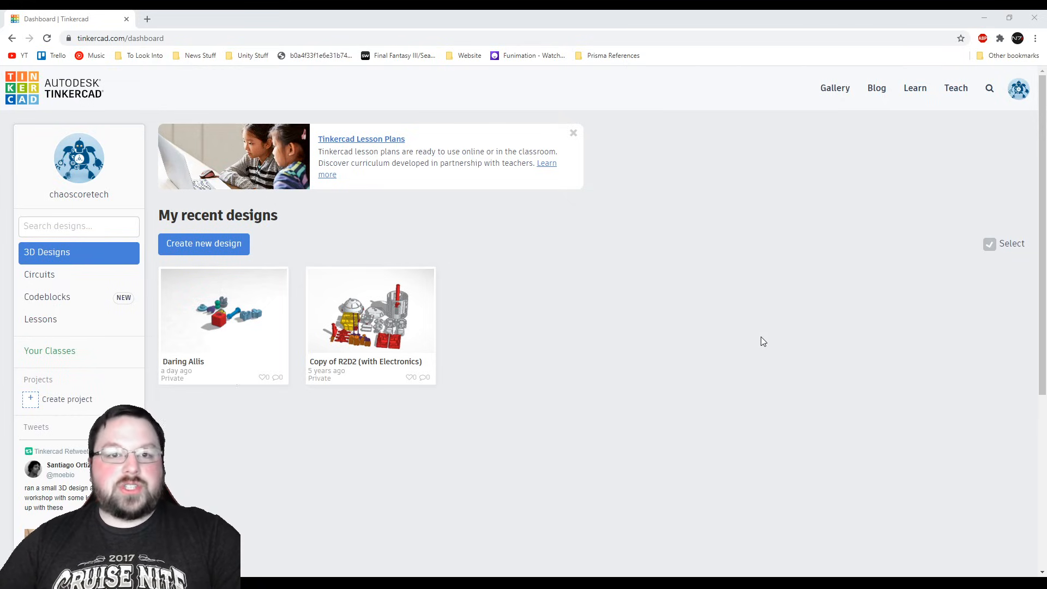
pyautogui.moveTo(700, 302)
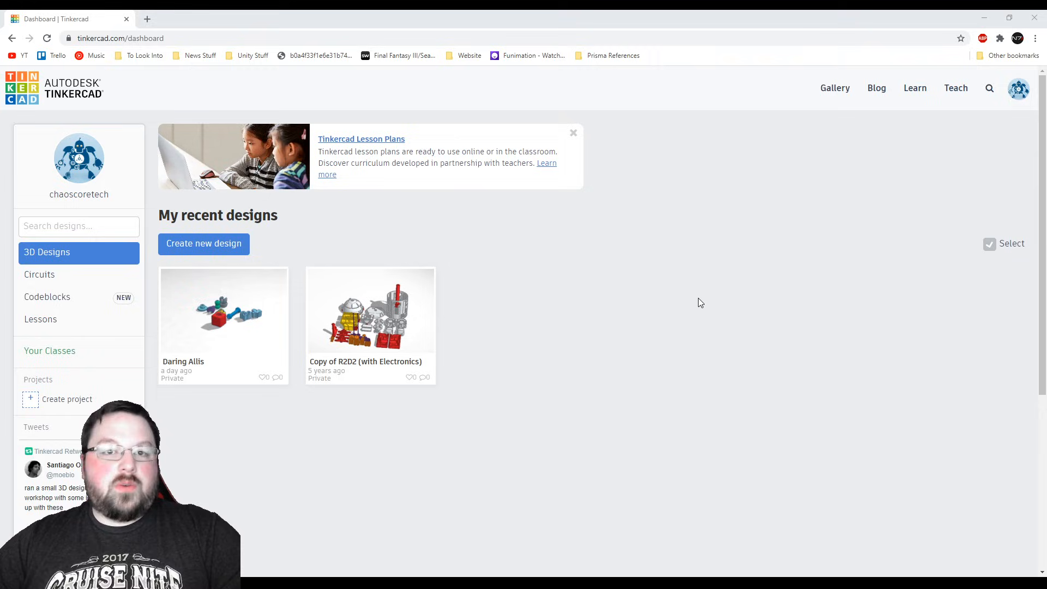
pyautogui.moveTo(709, 283)
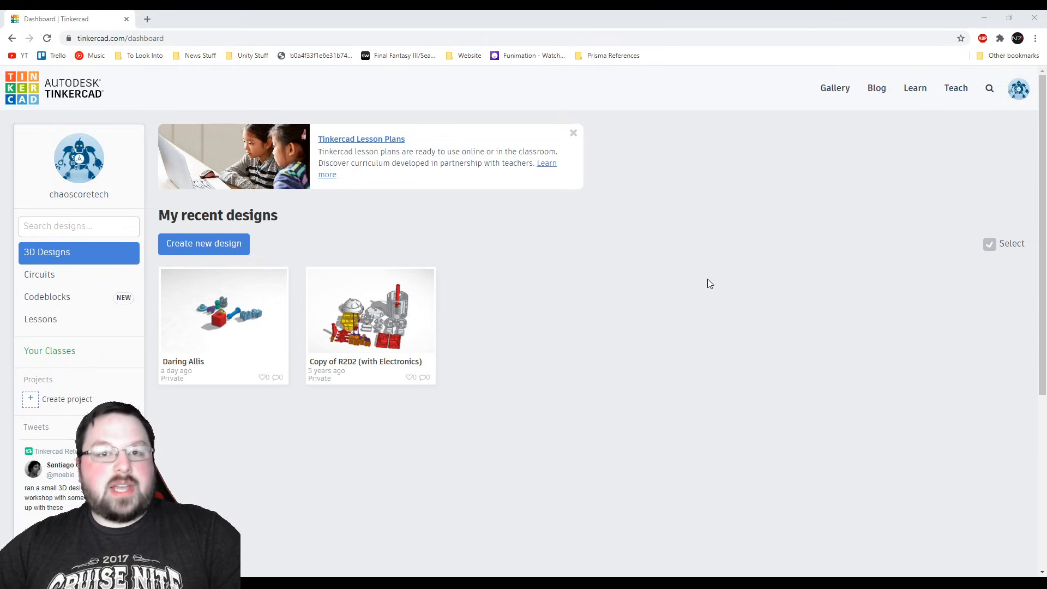
pyautogui.moveTo(588, 294)
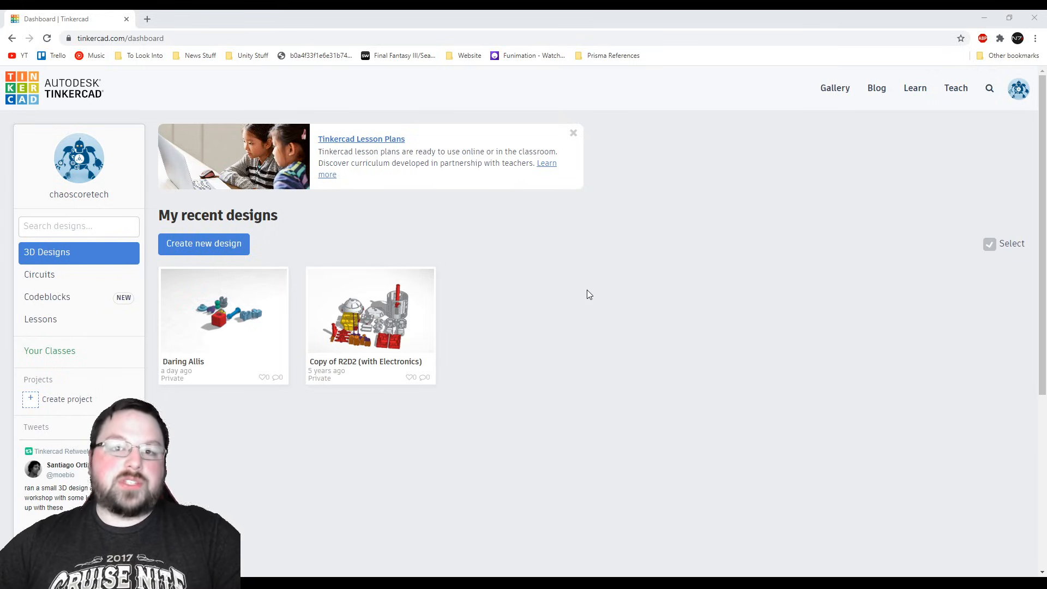
pyautogui.moveTo(585, 334)
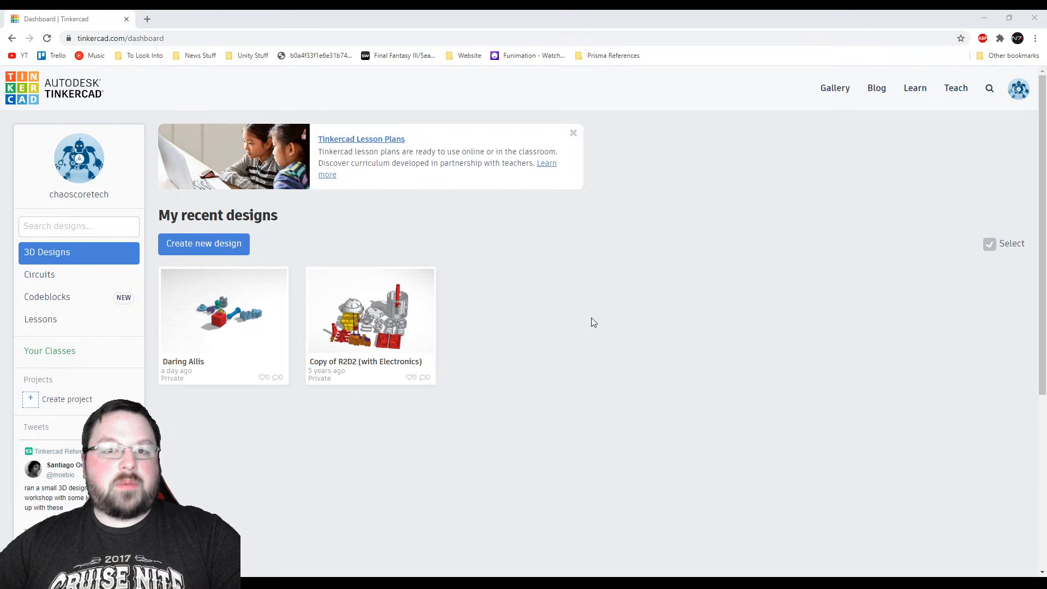
pyautogui.moveTo(514, 311)
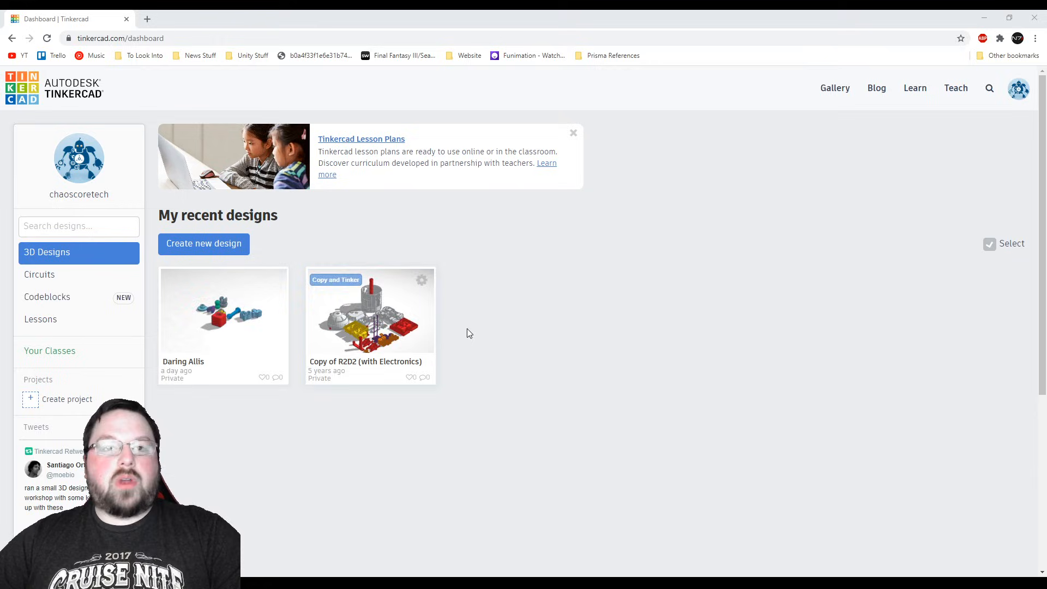
pyautogui.moveTo(255, 321)
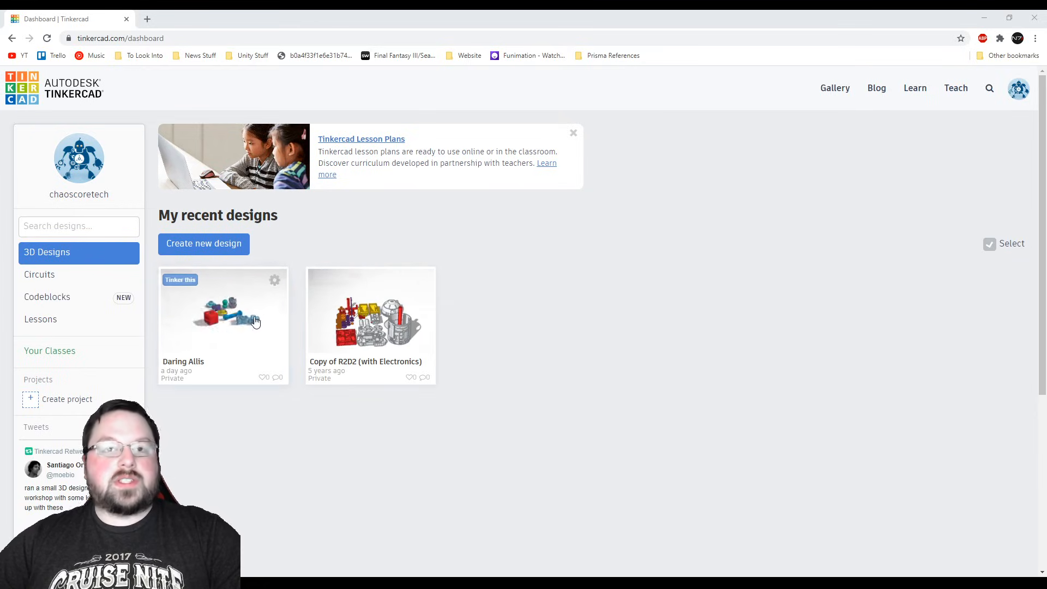
pyautogui.moveTo(484, 349)
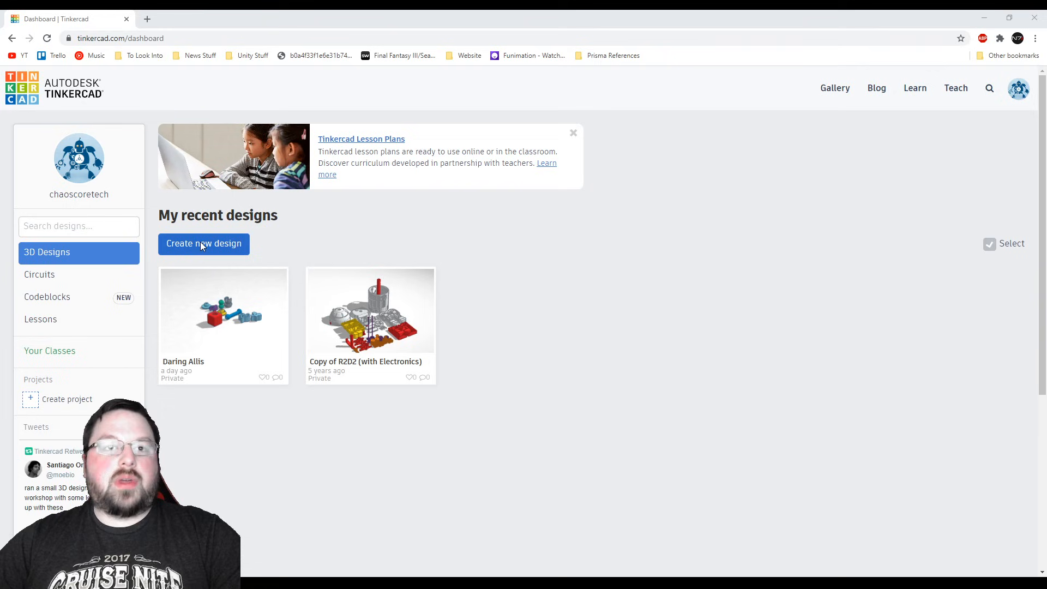
# Create a new blank 3D design from the dashboard
pyautogui.click(203, 244)
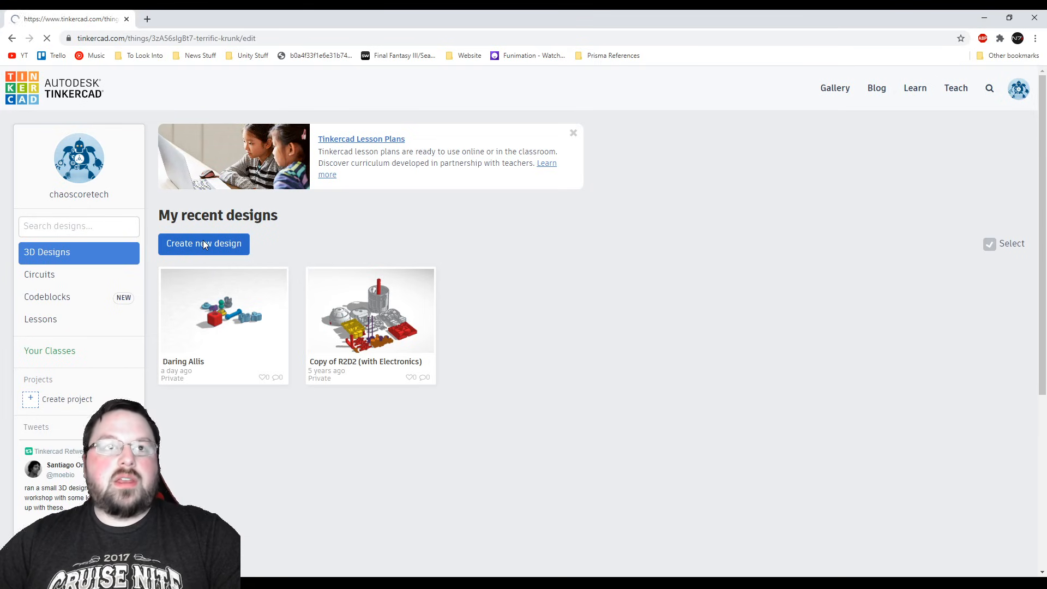
pyautogui.click(203, 244)
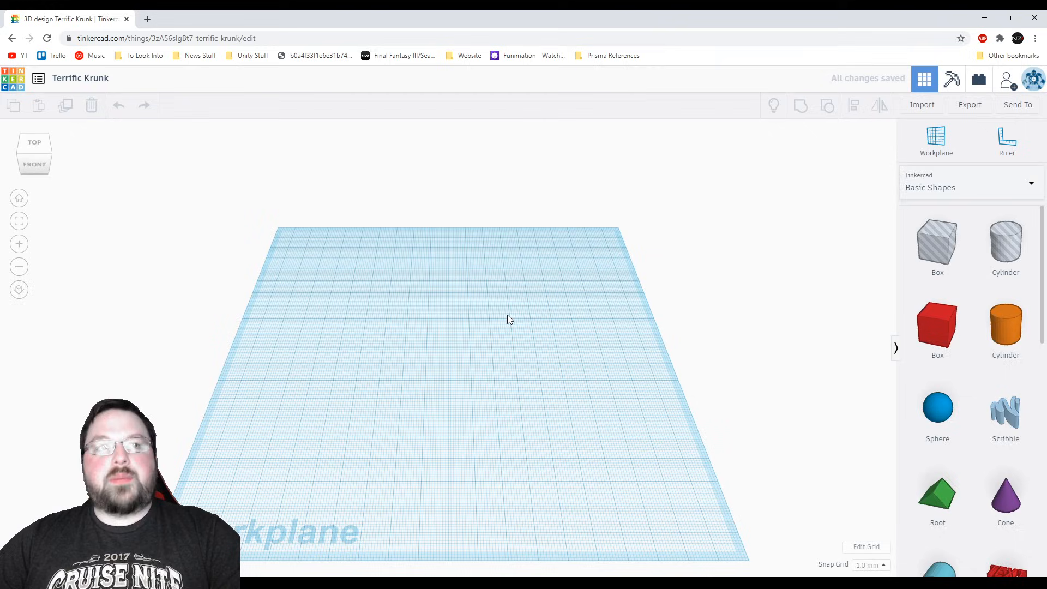
pyautogui.moveTo(80, 78)
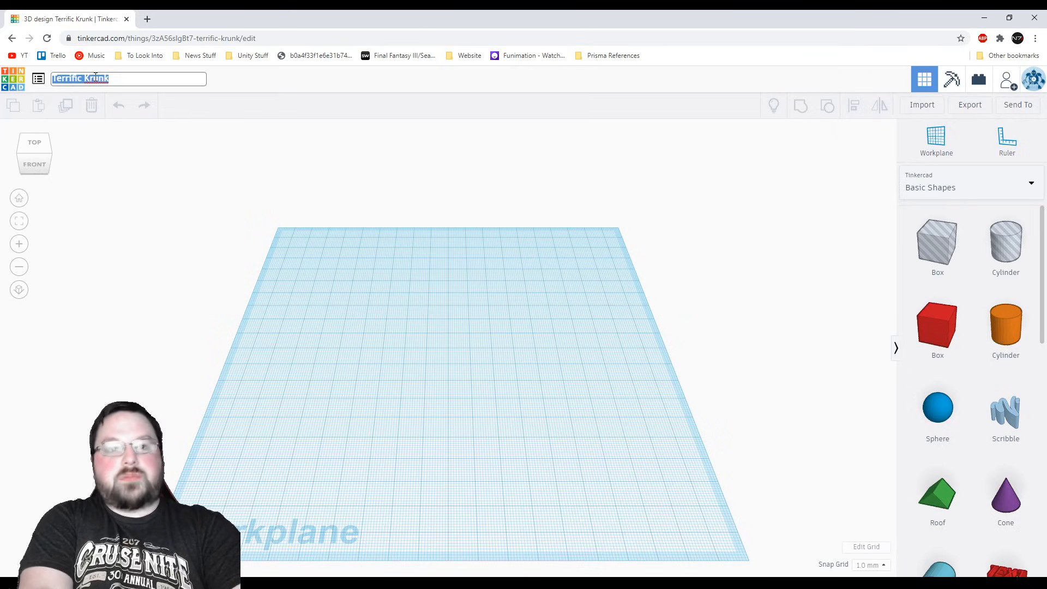
# Enter 'TutorialForChannel' as the design's new name
pyautogui.write('Tutorial')
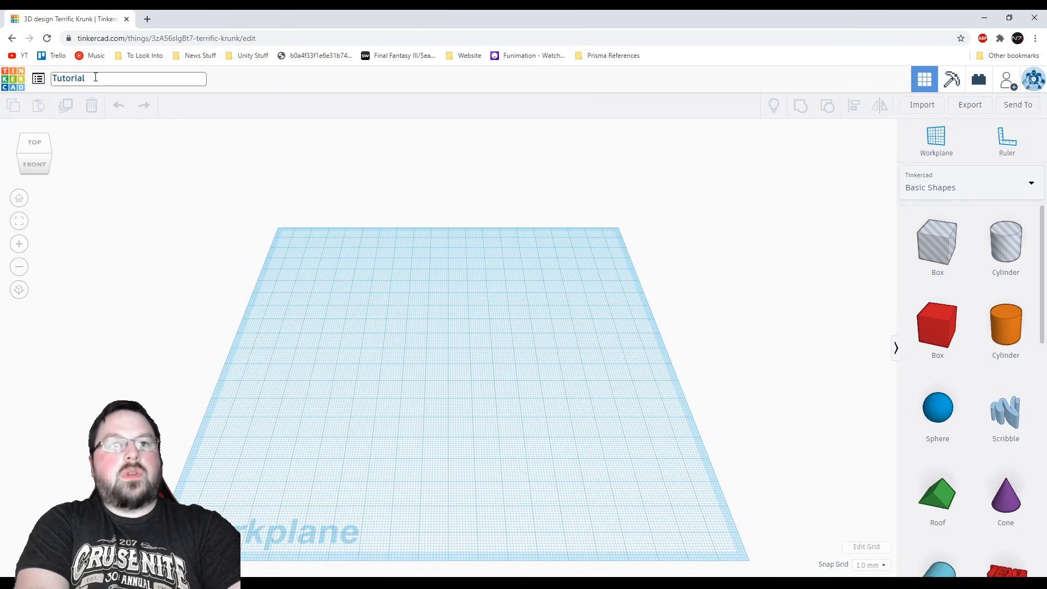
pyautogui.write('ForChannel')
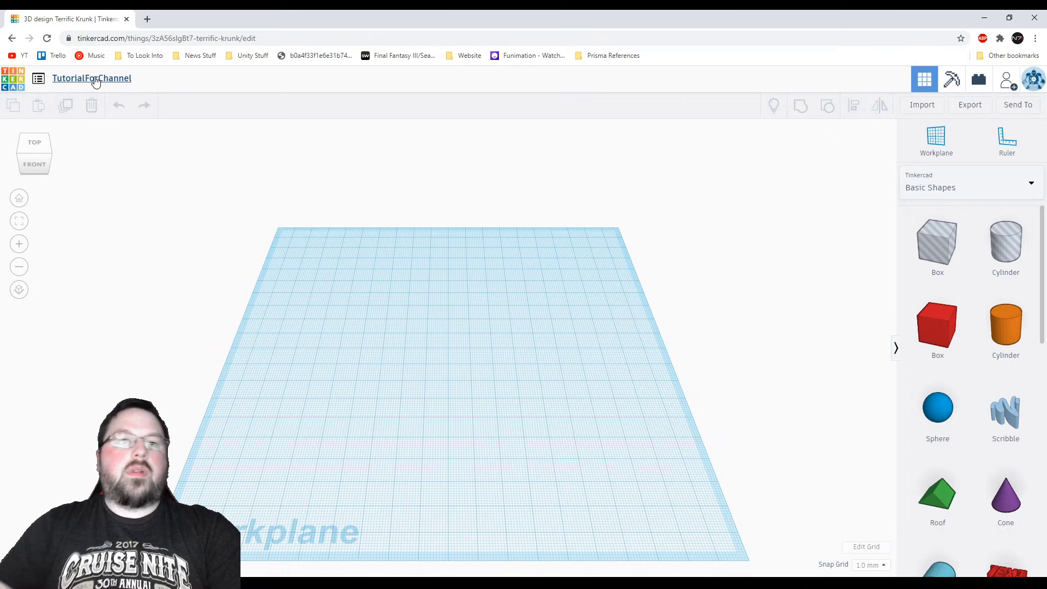
pyautogui.moveTo(282, 247)
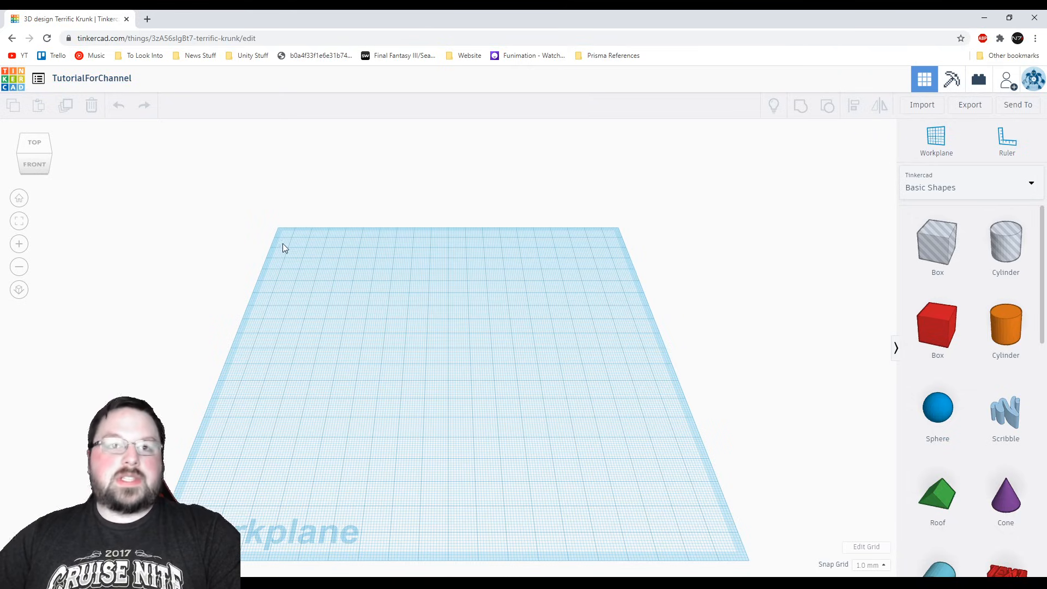
pyautogui.moveTo(292, 536)
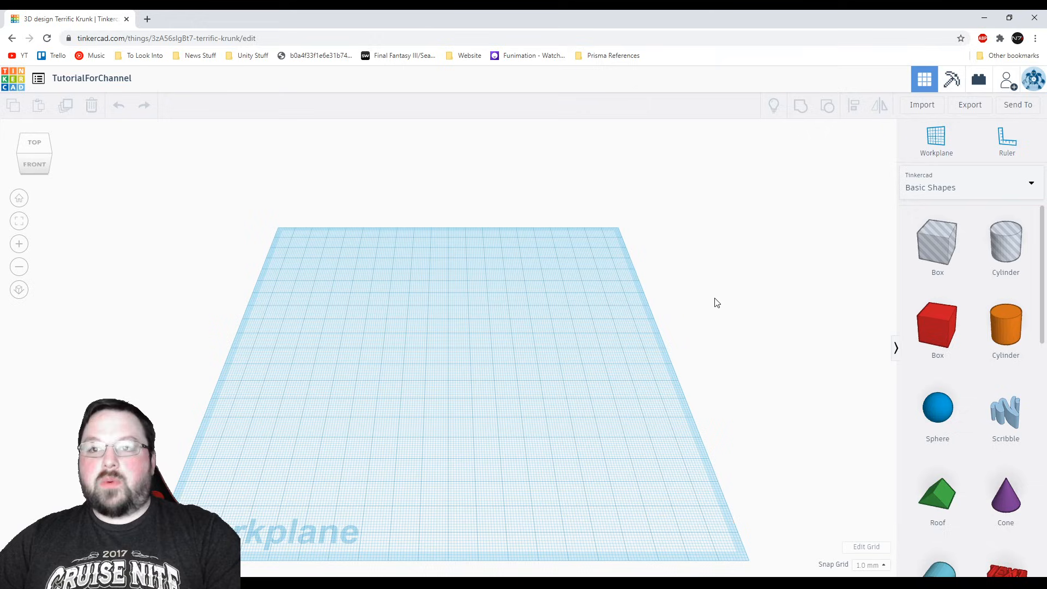
pyautogui.moveTo(630, 360)
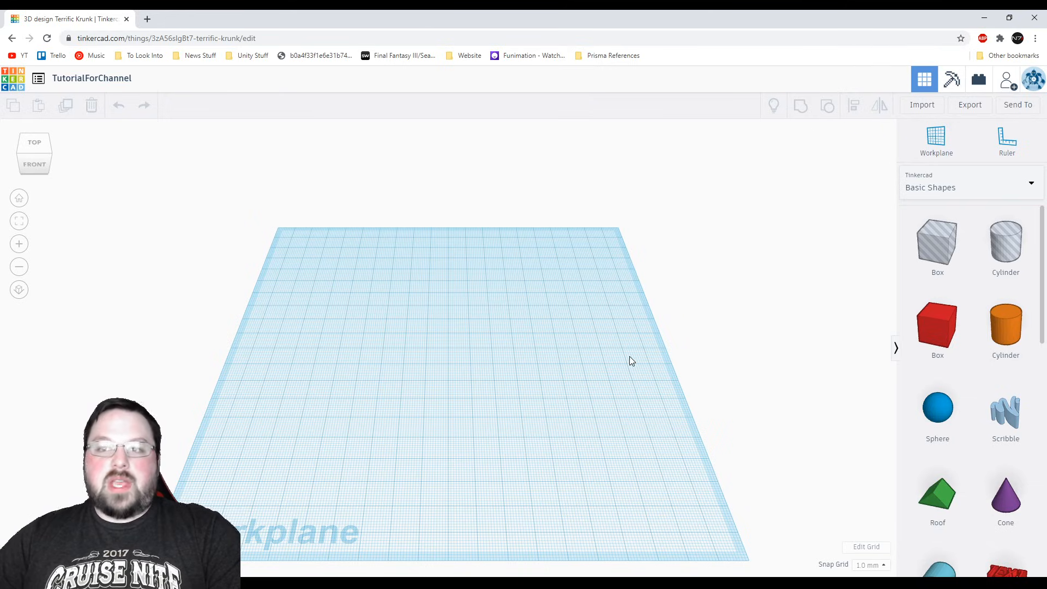
pyautogui.moveTo(630, 360)
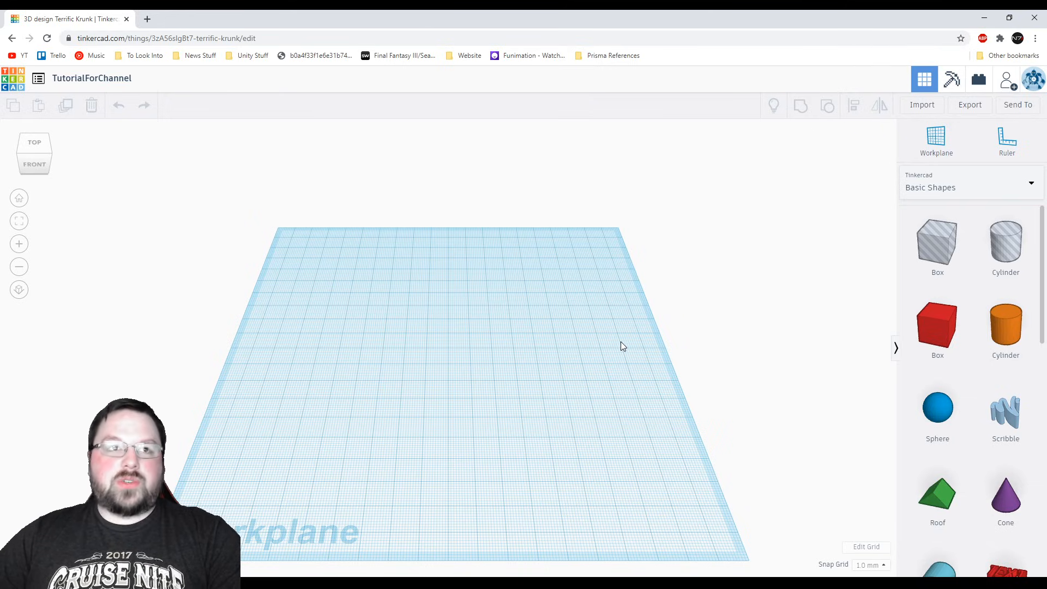
pyautogui.moveTo(583, 354)
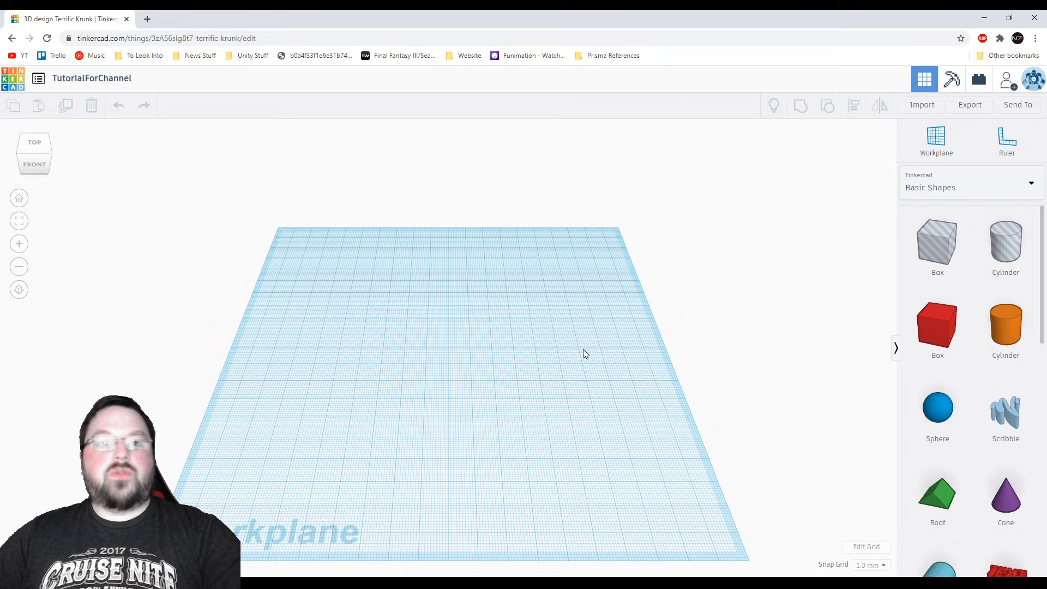
pyautogui.moveTo(494, 377)
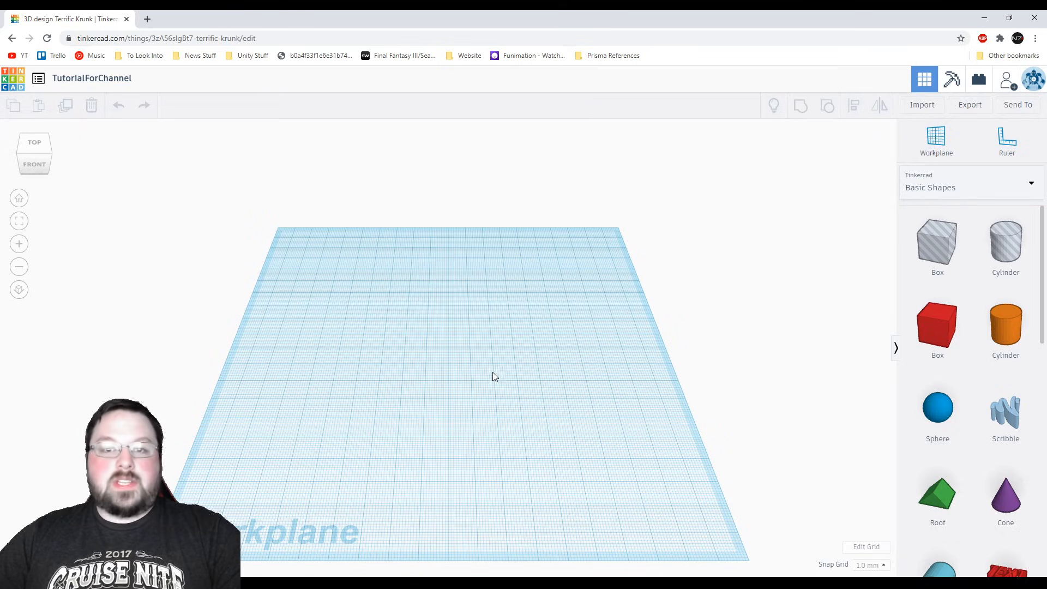
pyautogui.moveTo(528, 373)
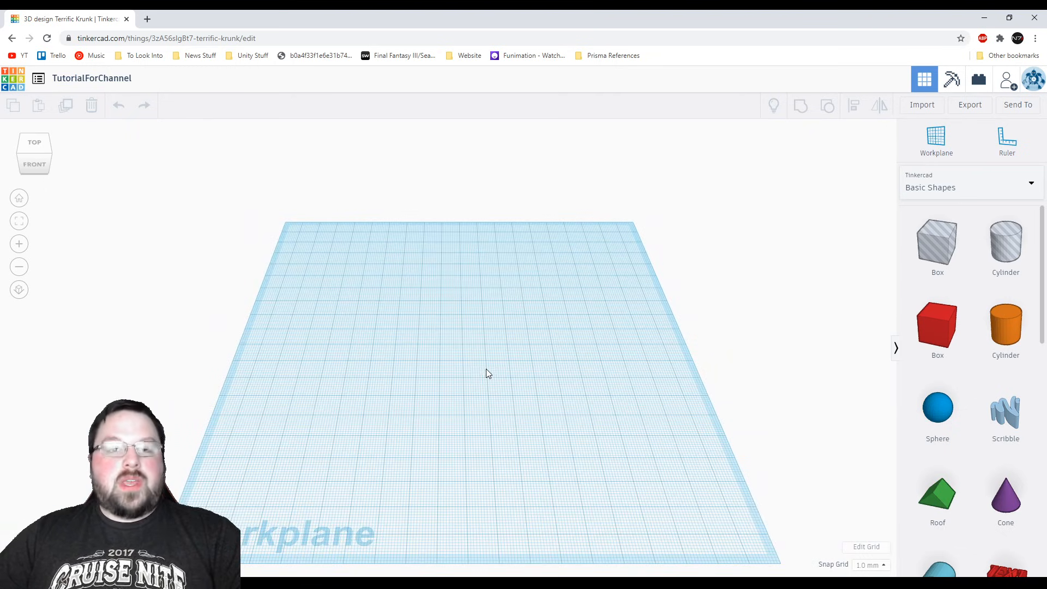
pyautogui.moveTo(461, 357)
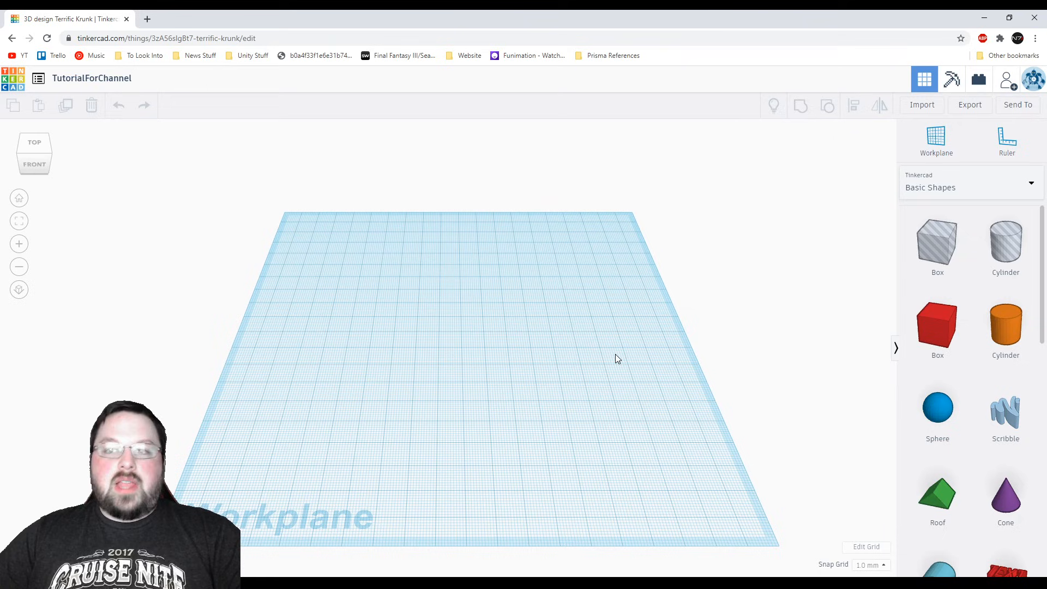
pyautogui.moveTo(634, 408)
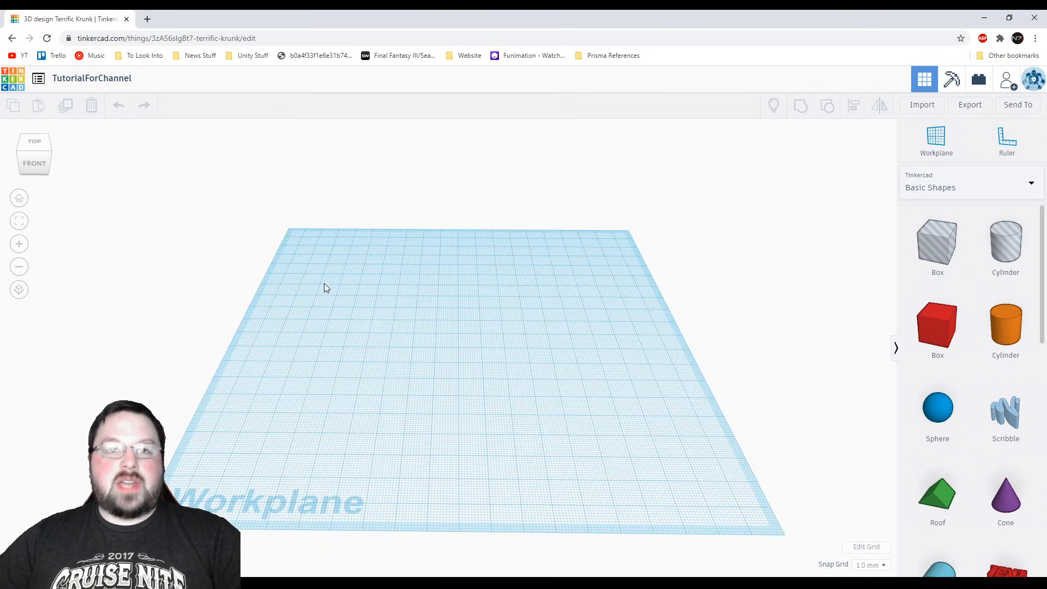
pyautogui.moveTo(566, 389)
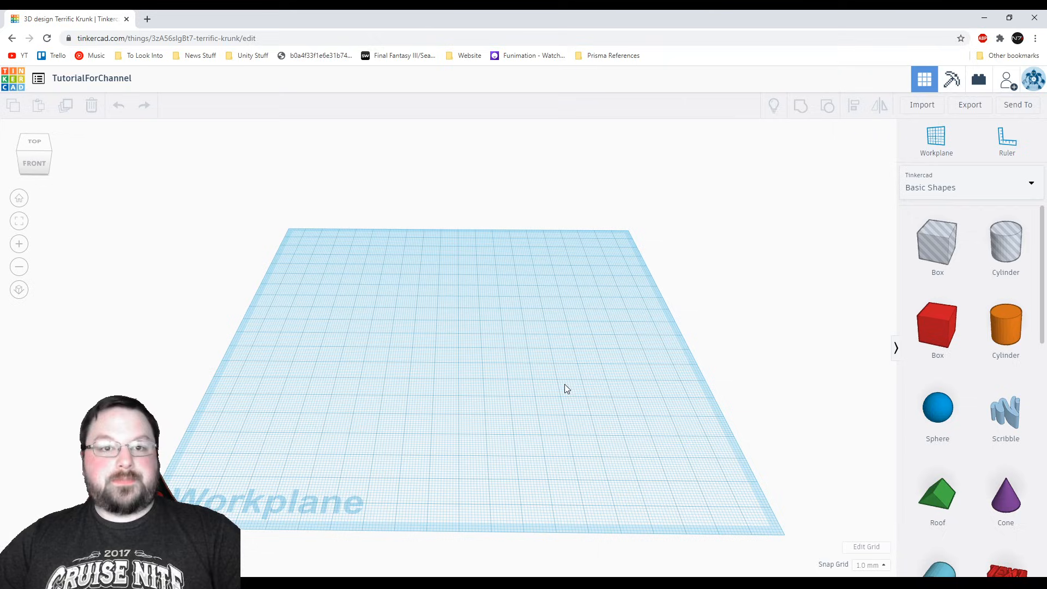
pyautogui.moveTo(268, 205)
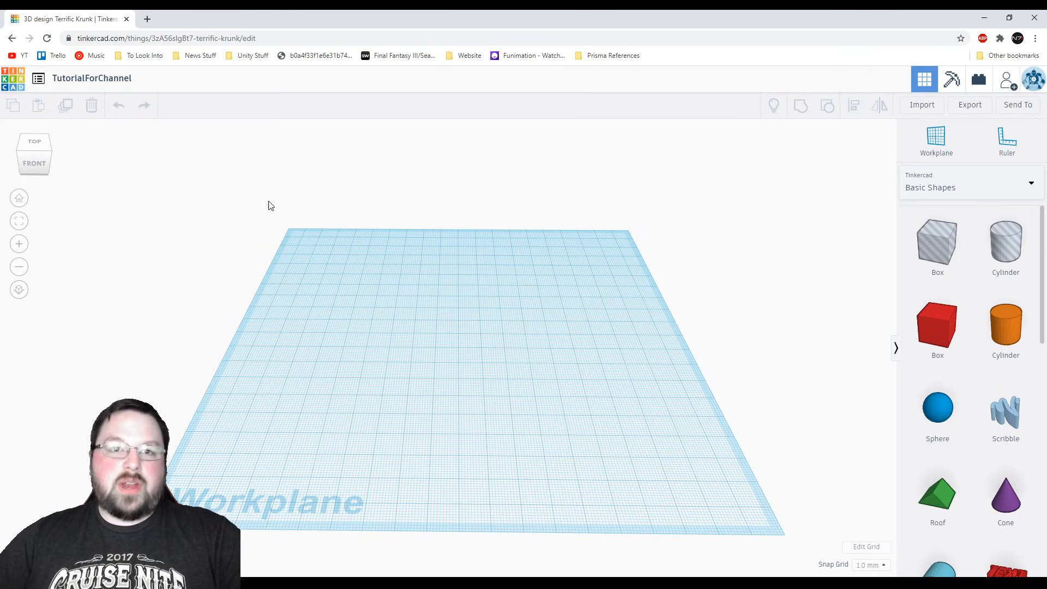
pyautogui.moveTo(546, 309)
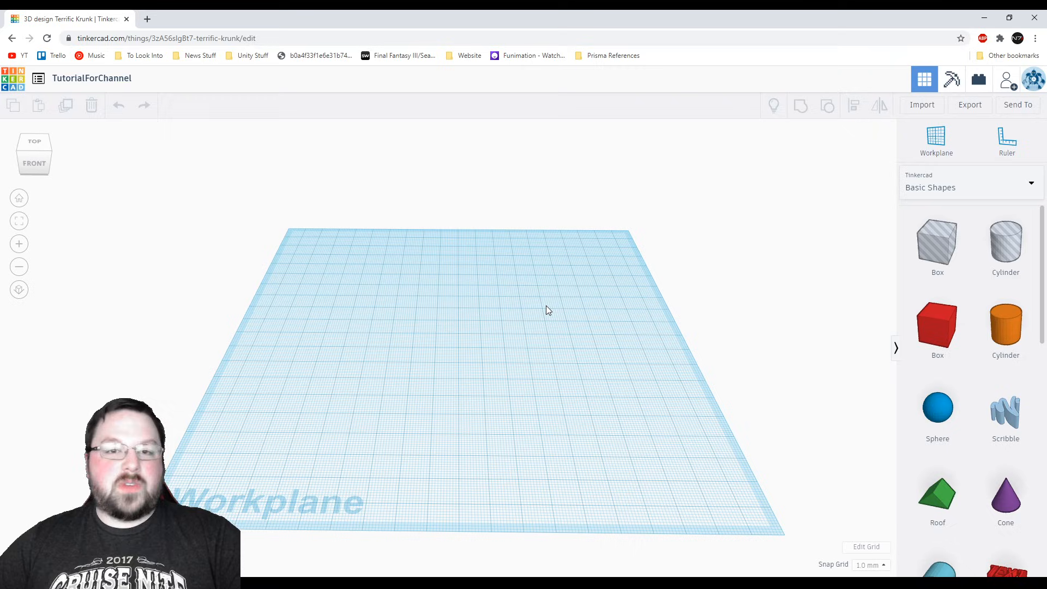
pyautogui.moveTo(610, 355)
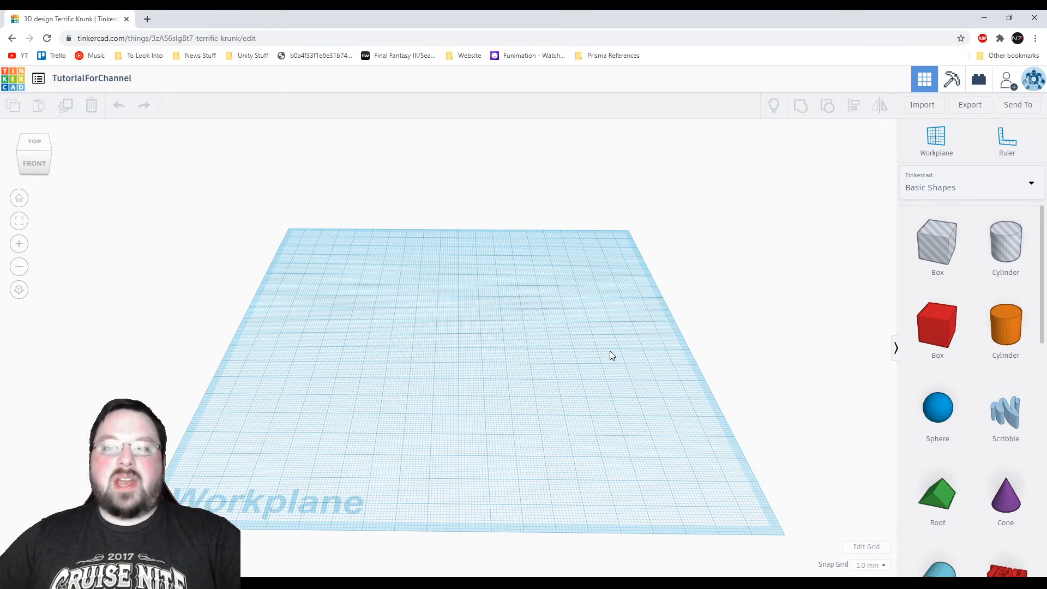
pyautogui.moveTo(637, 314)
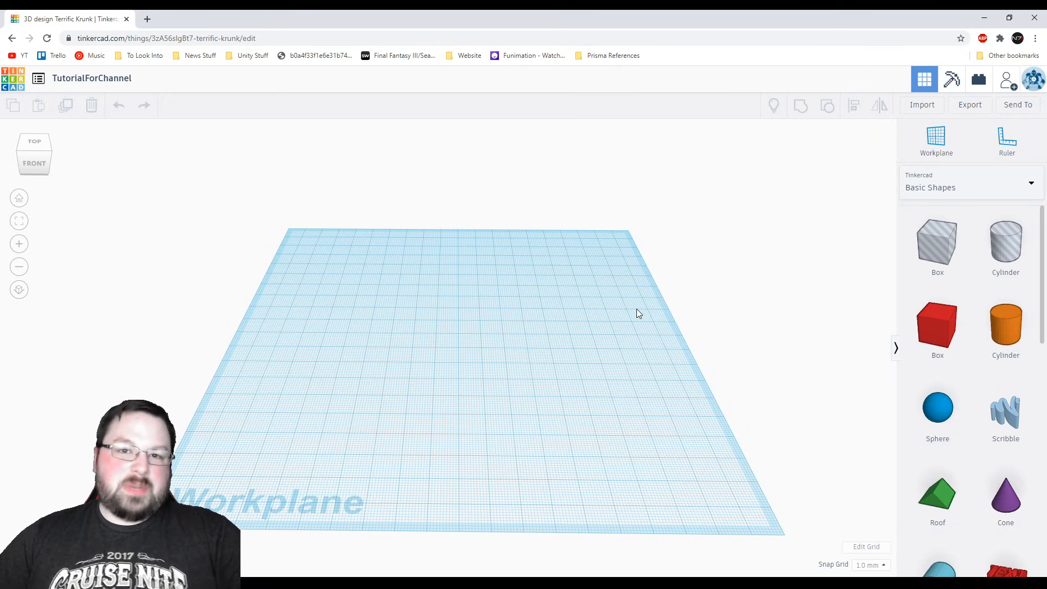
pyautogui.moveTo(654, 286)
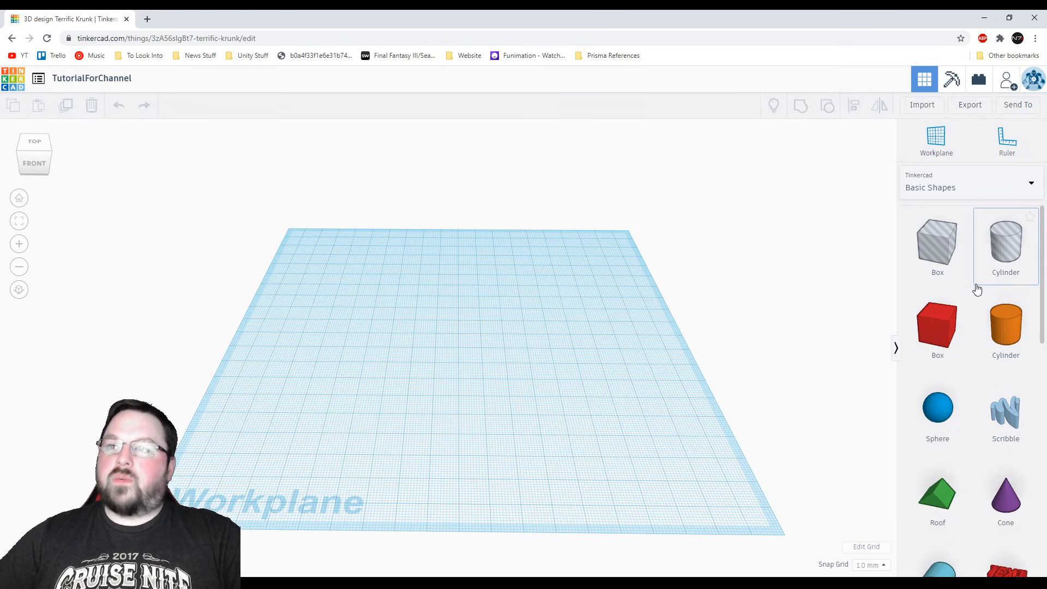
pyautogui.scroll(-3)
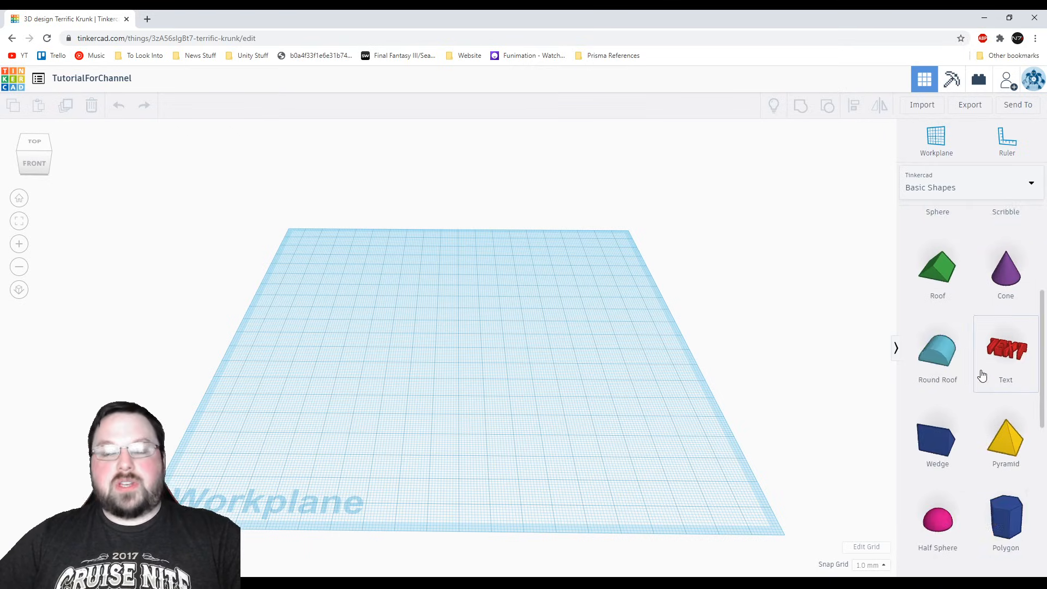
pyautogui.scroll(3)
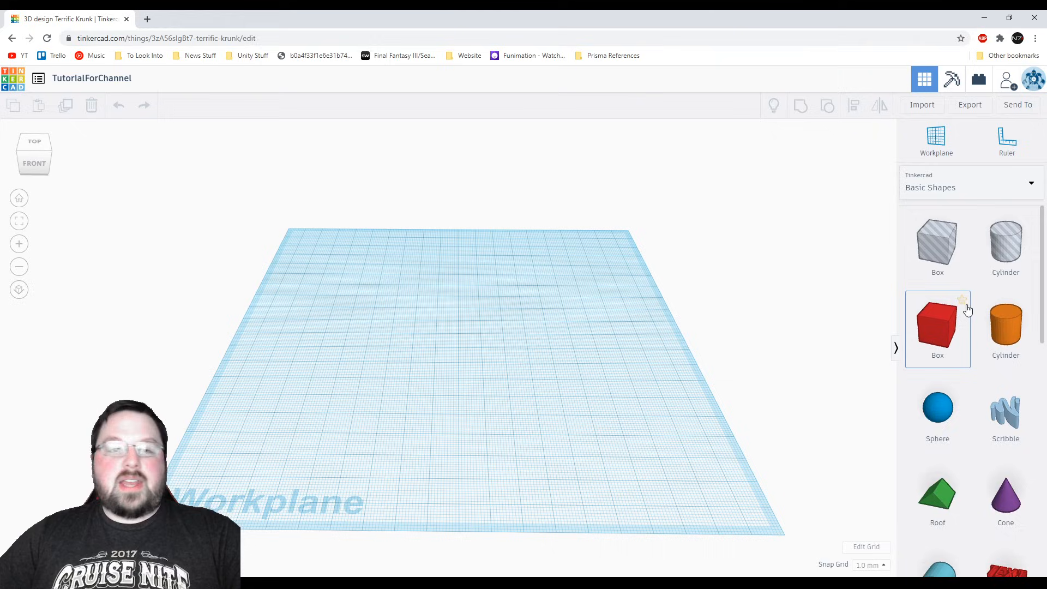
pyautogui.moveTo(1006, 327)
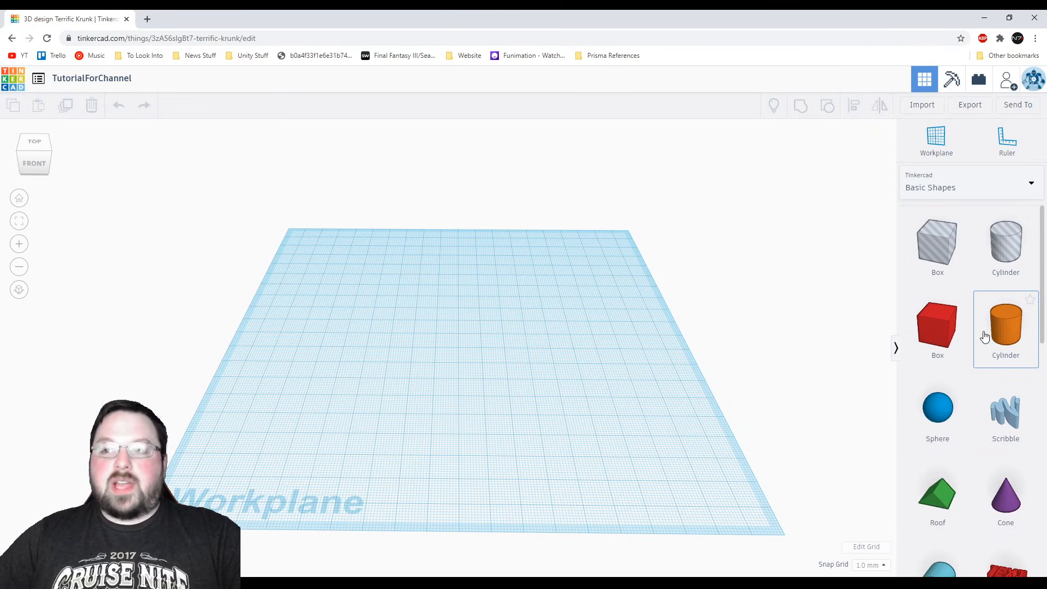
pyautogui.moveTo(975, 408)
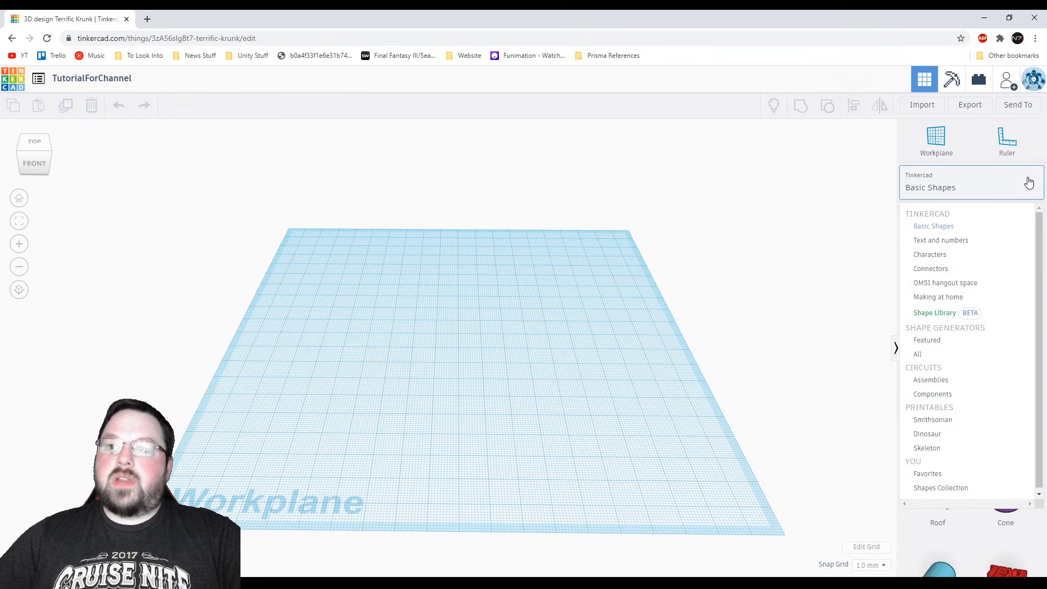
pyautogui.scroll(-3)
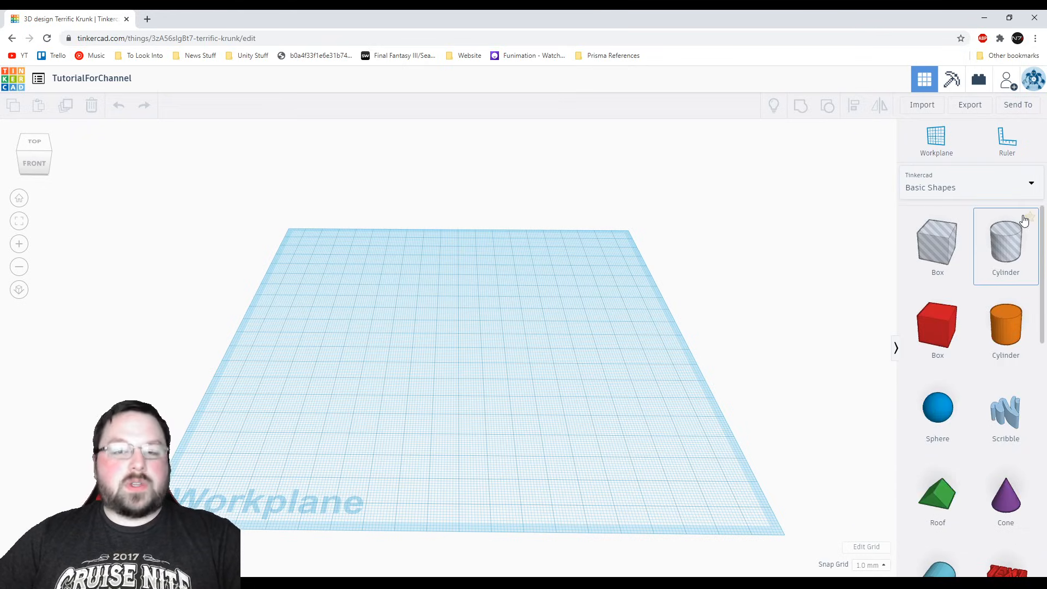
pyautogui.moveTo(937, 327)
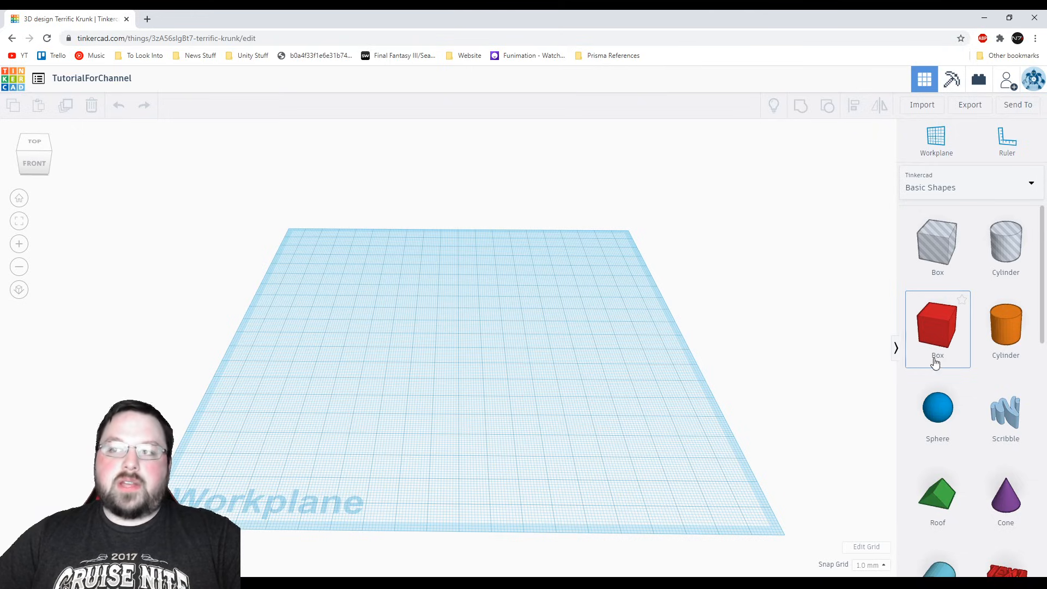
# Place a red box on the workplane, select it, and keep it a solid shape
pyautogui.click(937, 327)
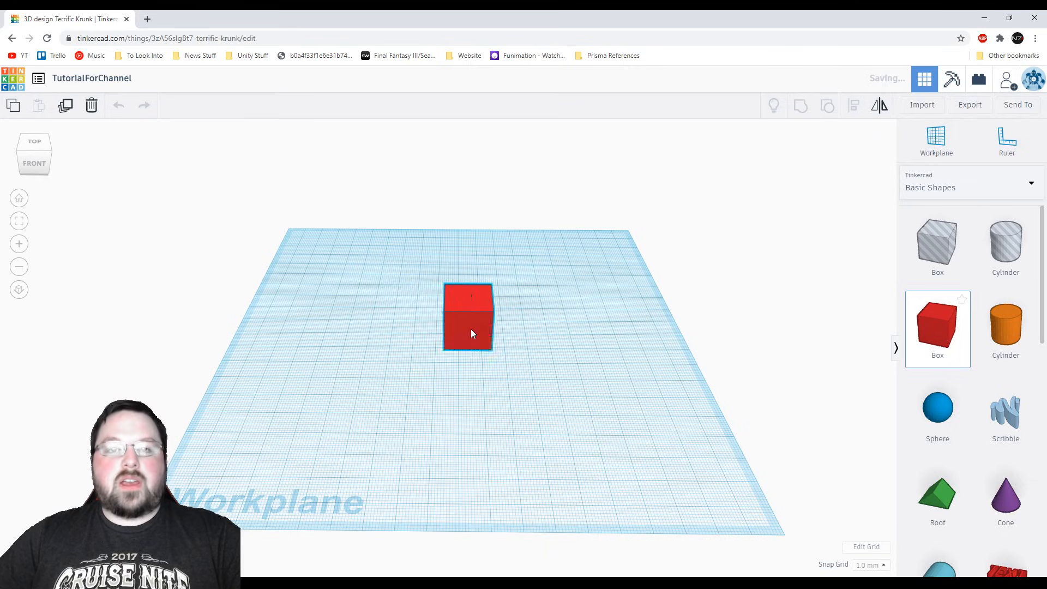
pyautogui.click(467, 317)
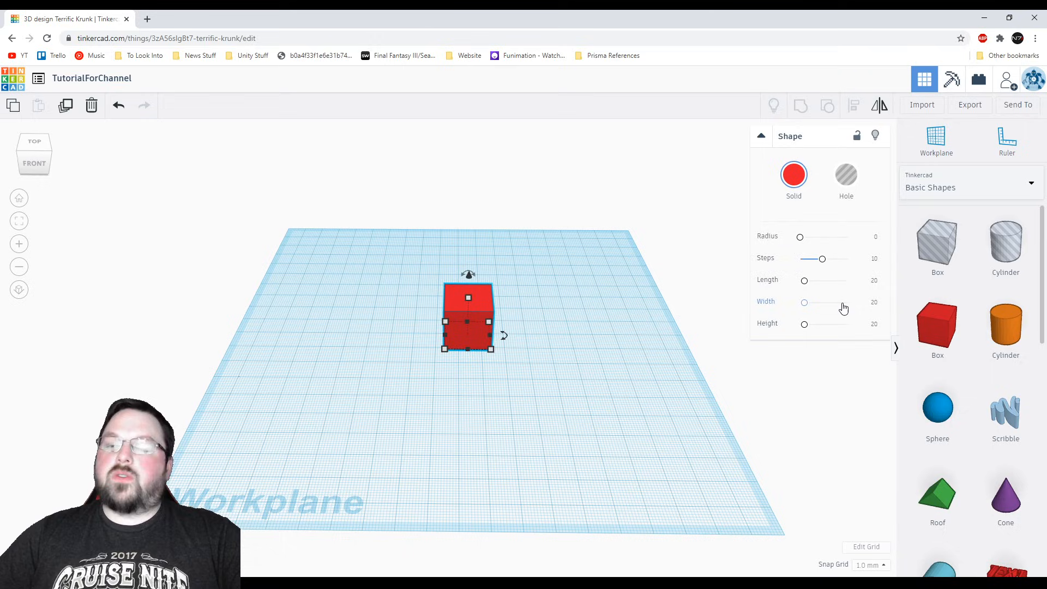
pyautogui.click(846, 175)
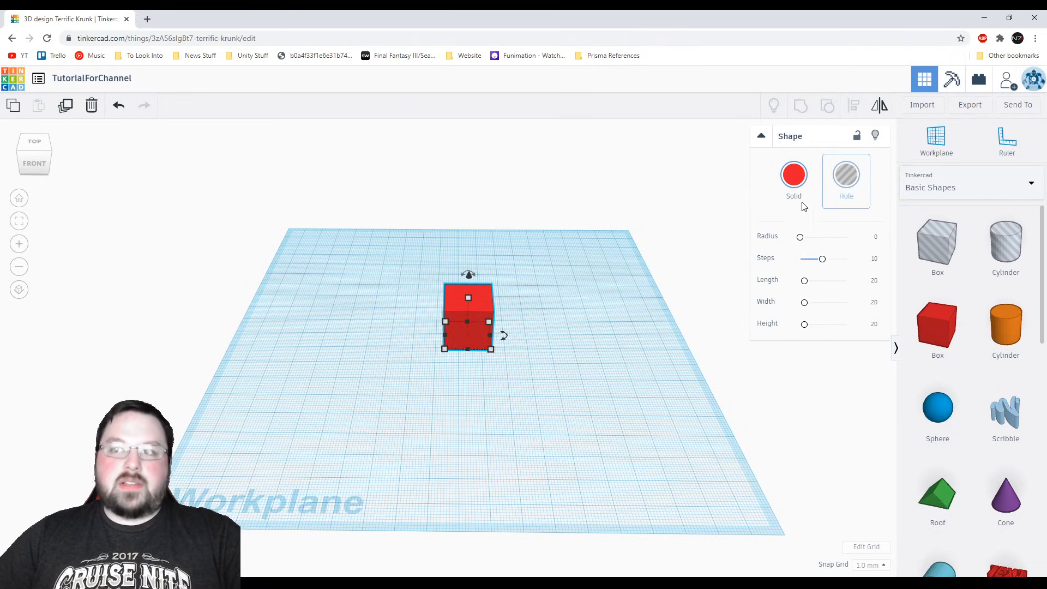
pyautogui.click(794, 175)
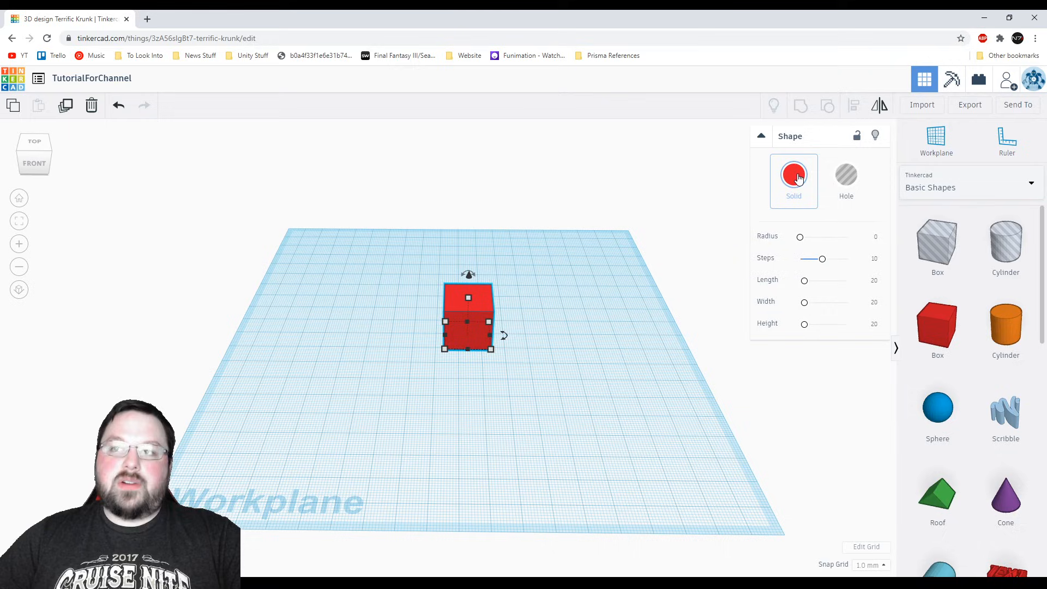
# Pick the blue colour preset from the box's Solid colour choices
pyautogui.click(793, 175)
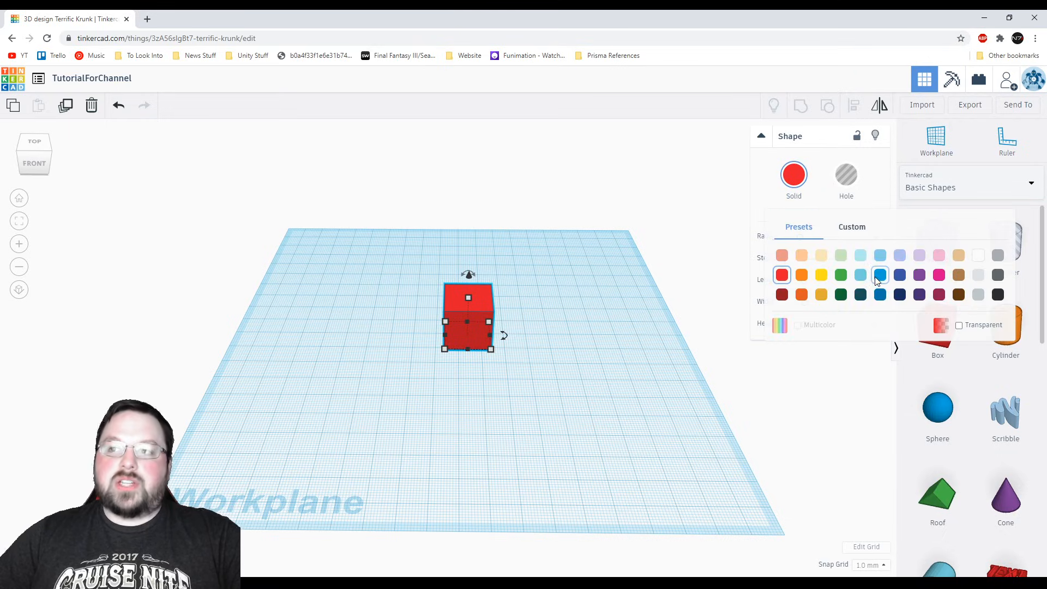
pyautogui.click(879, 274)
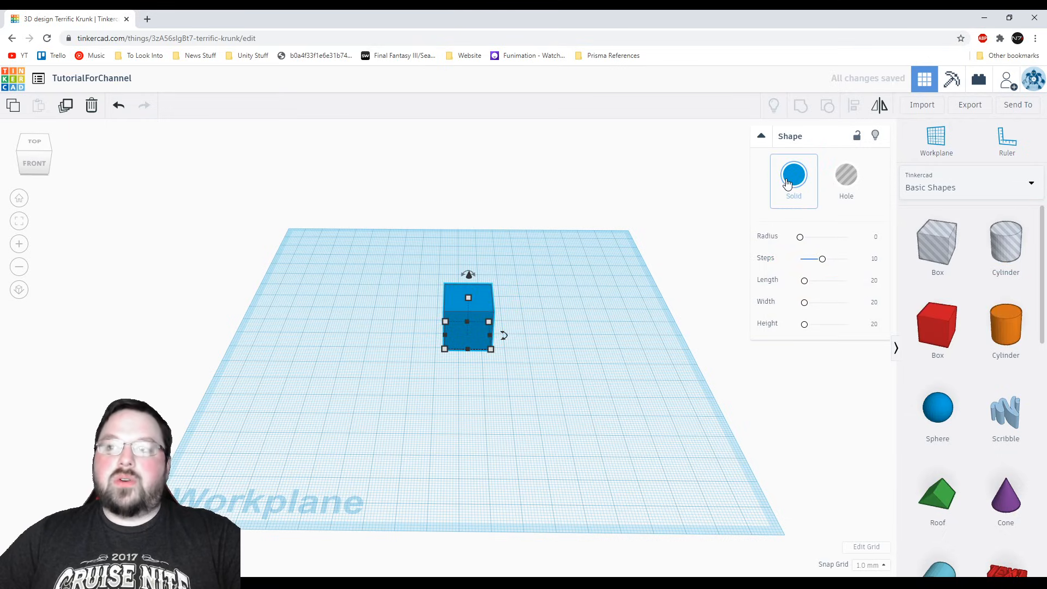
pyautogui.click(793, 175)
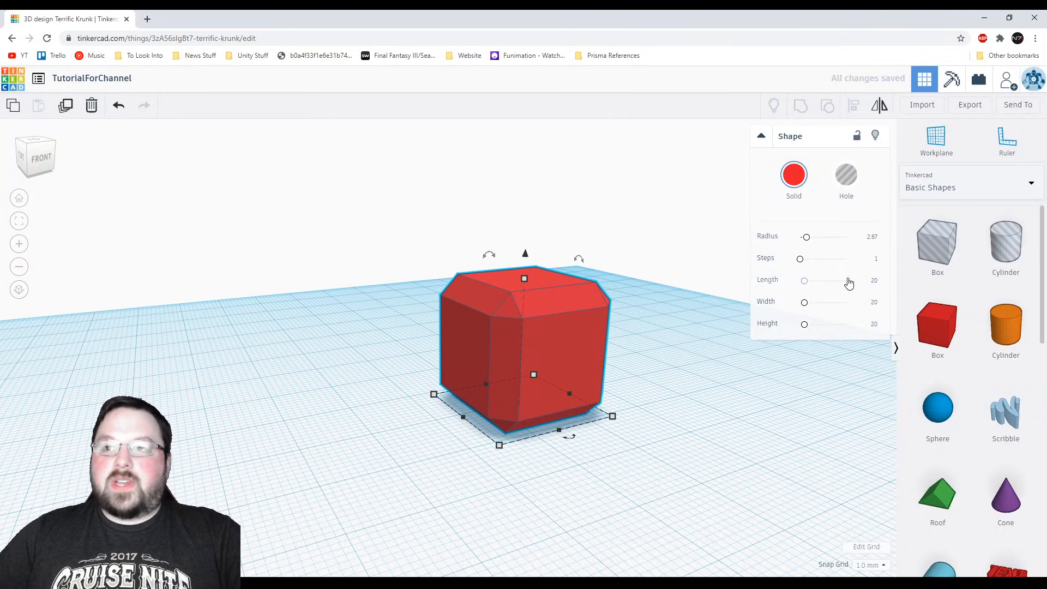
# Set the box's edge Radius back to 0 for sharp corners
pyautogui.click(799, 259)
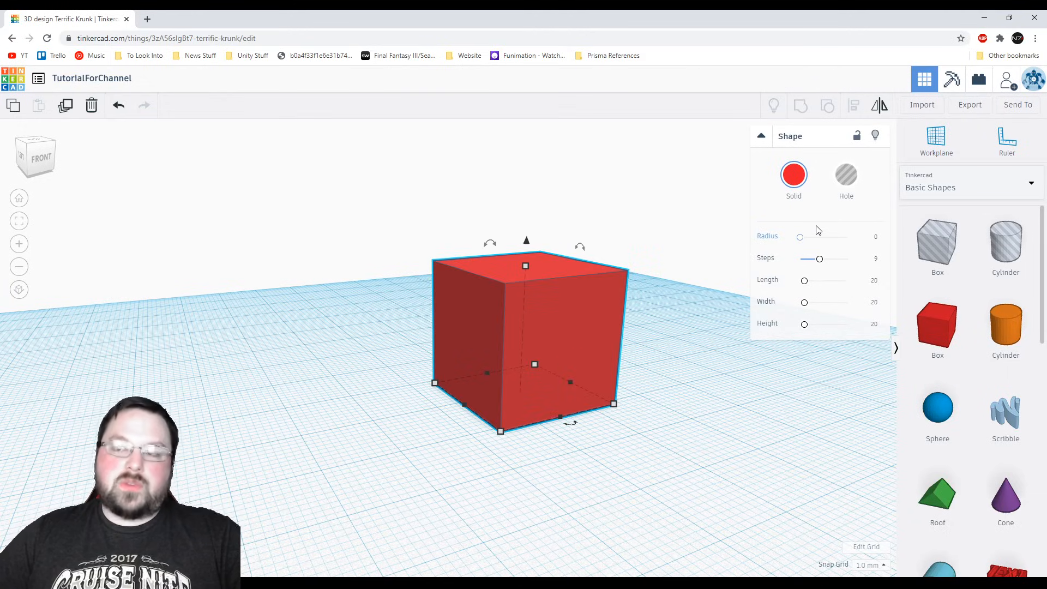
pyautogui.moveTo(808, 226)
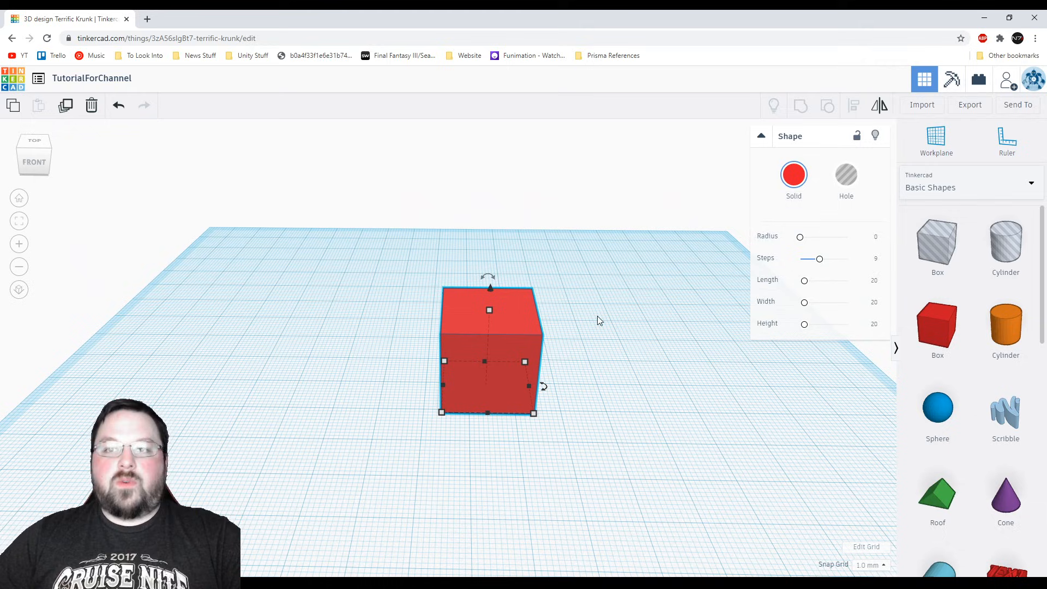
pyautogui.click(576, 298)
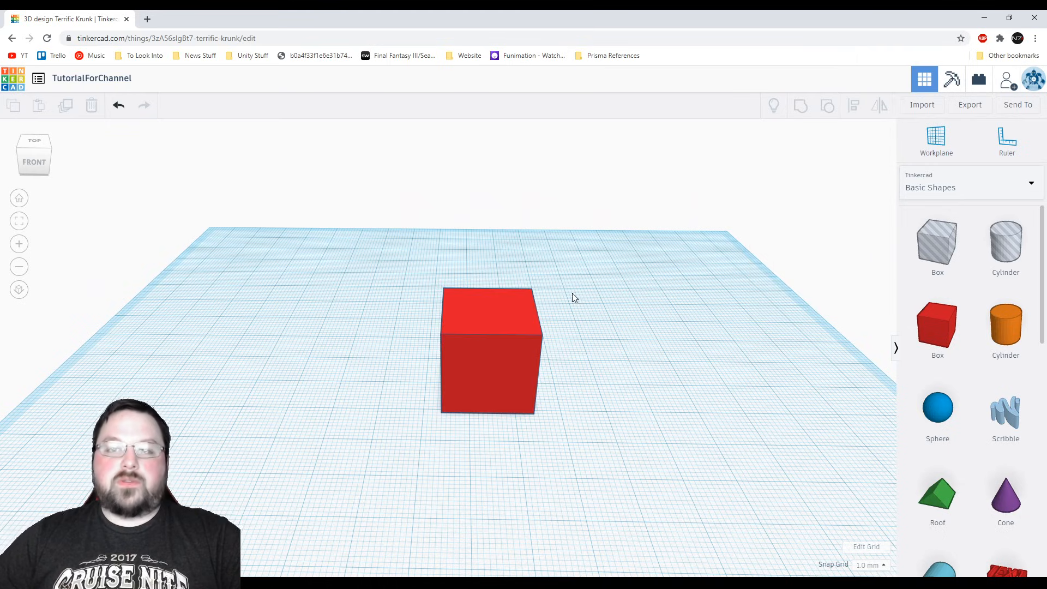
pyautogui.moveTo(478, 327)
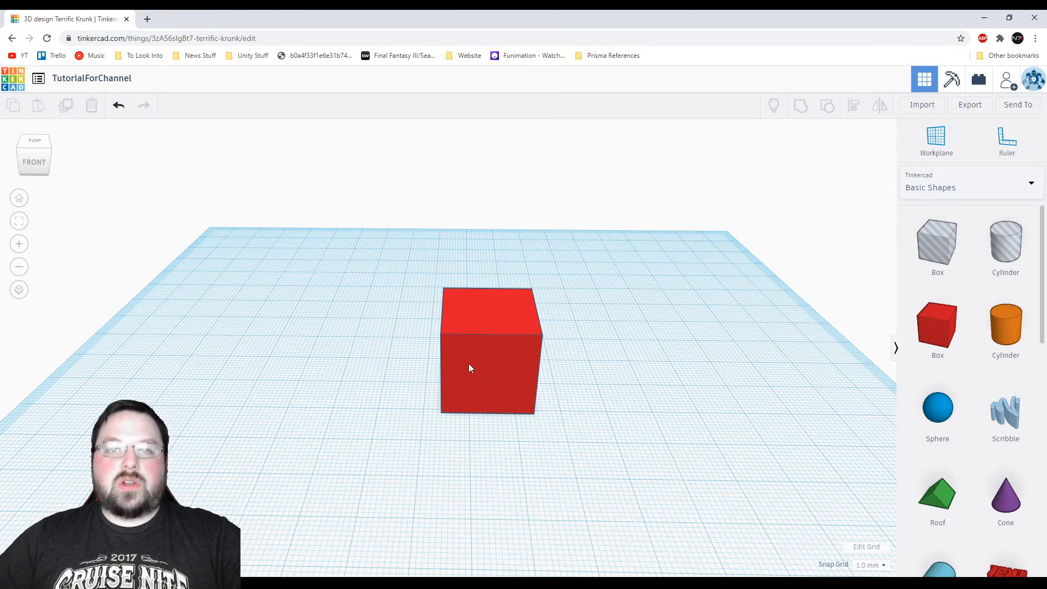
pyautogui.click(469, 368)
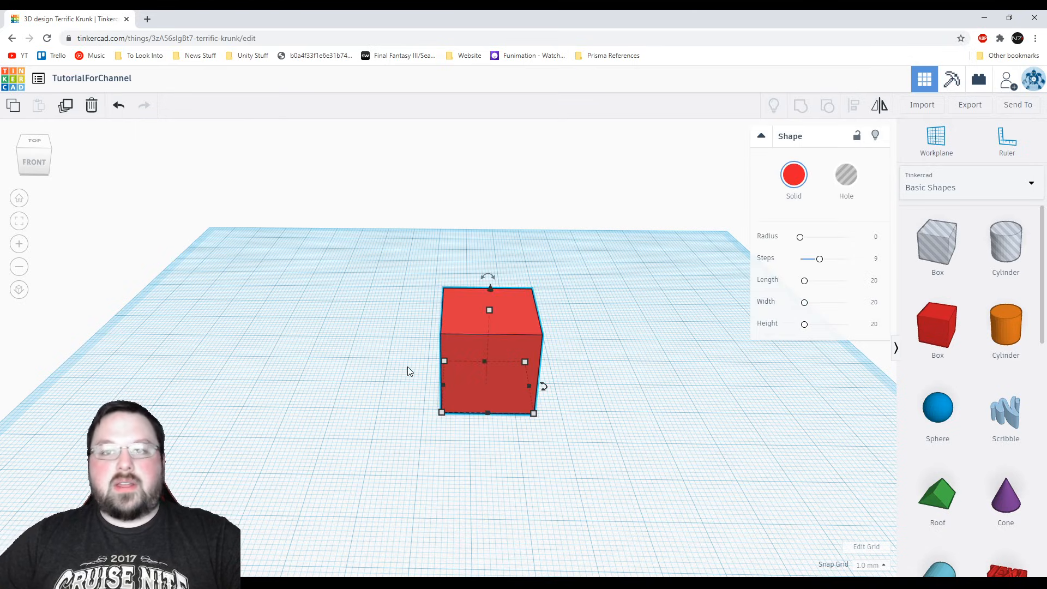
pyautogui.click(698, 426)
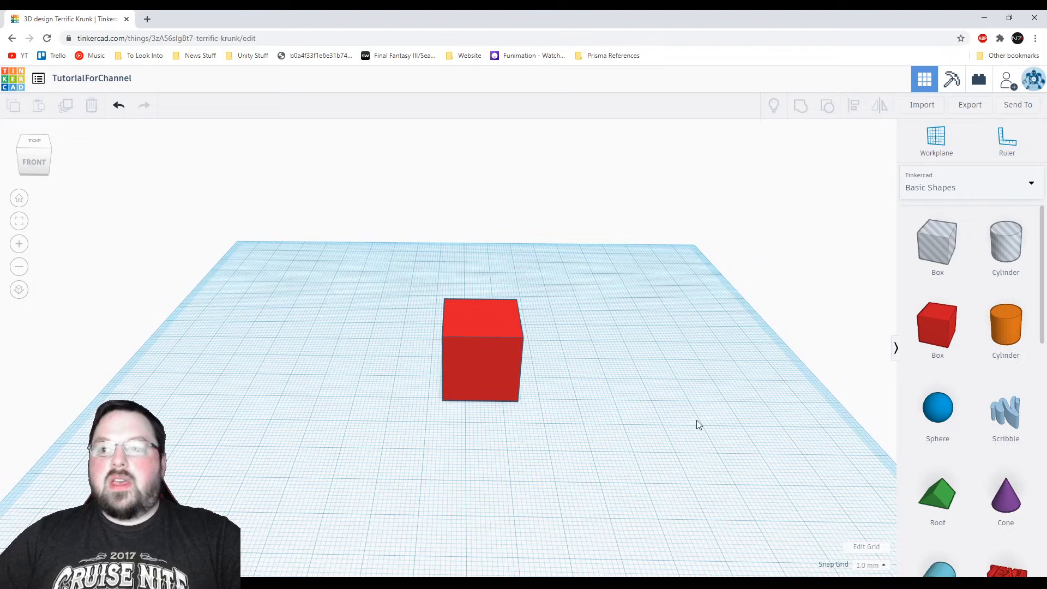
pyautogui.click(481, 347)
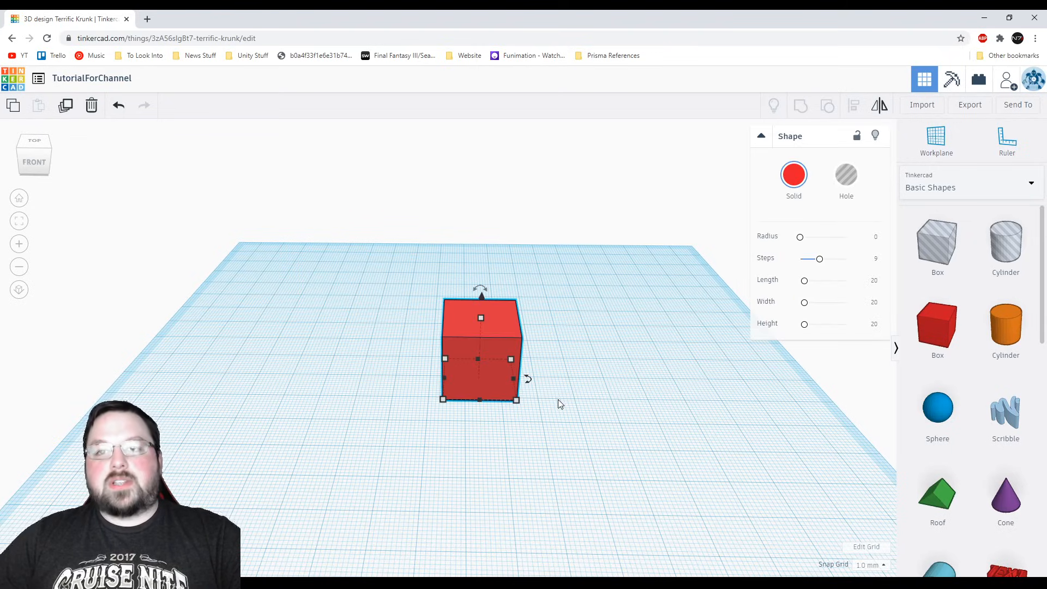
pyautogui.click(347, 233)
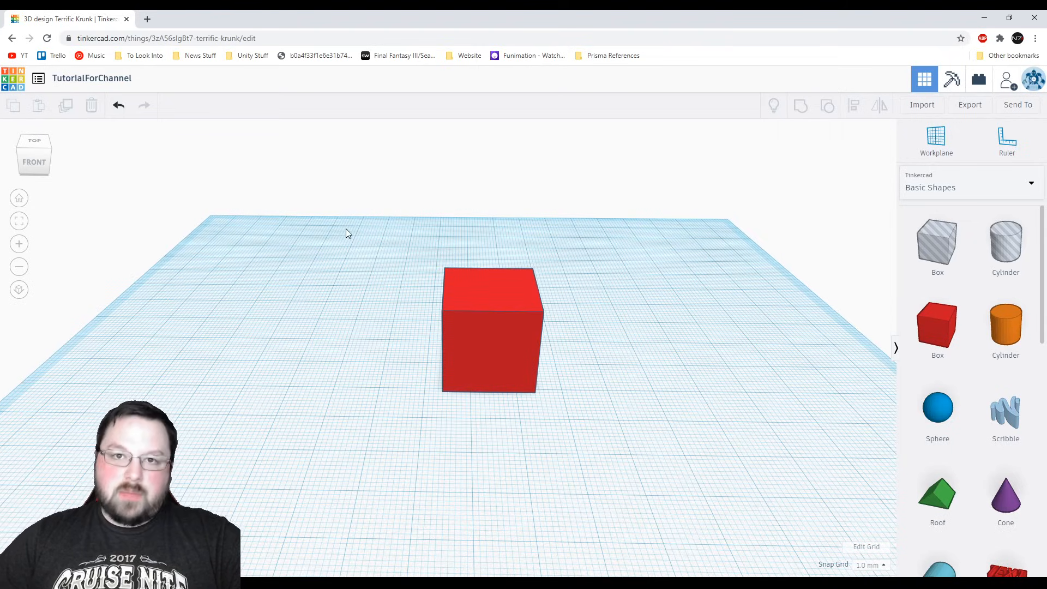
pyautogui.moveTo(497, 290)
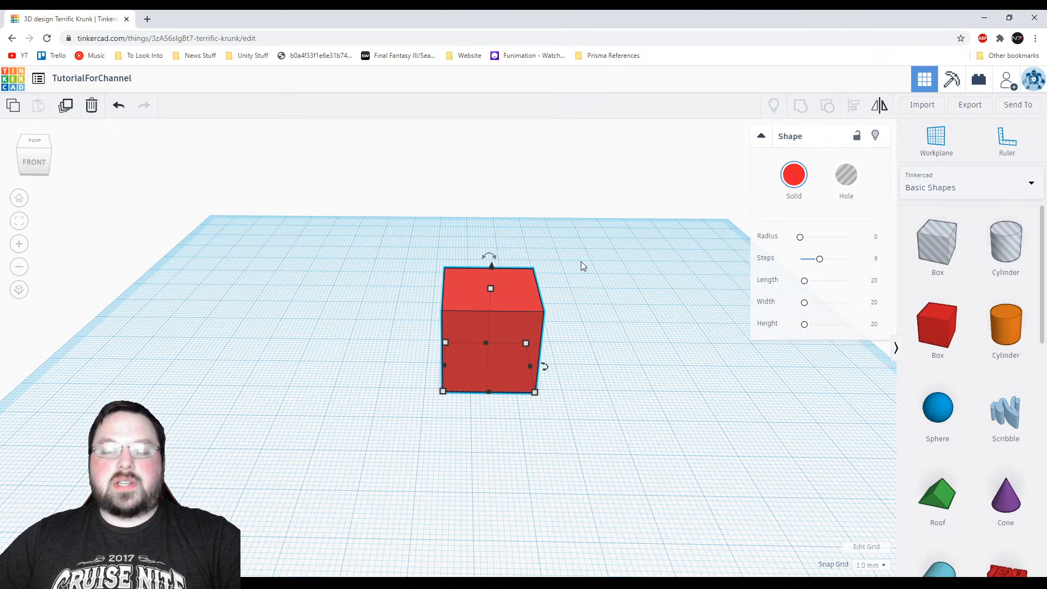
pyautogui.moveTo(590, 252)
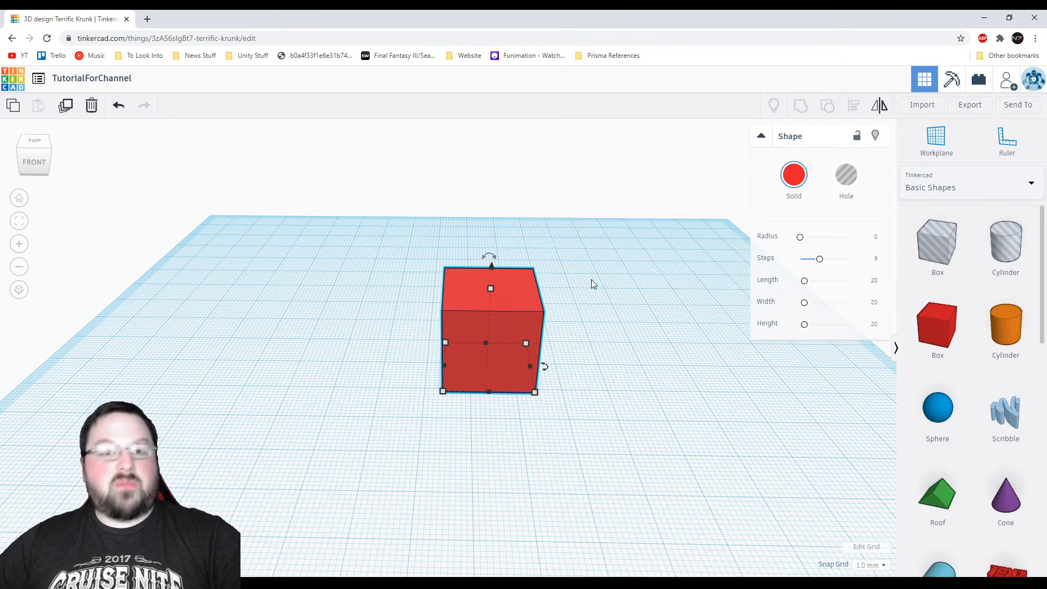
pyautogui.moveTo(582, 296)
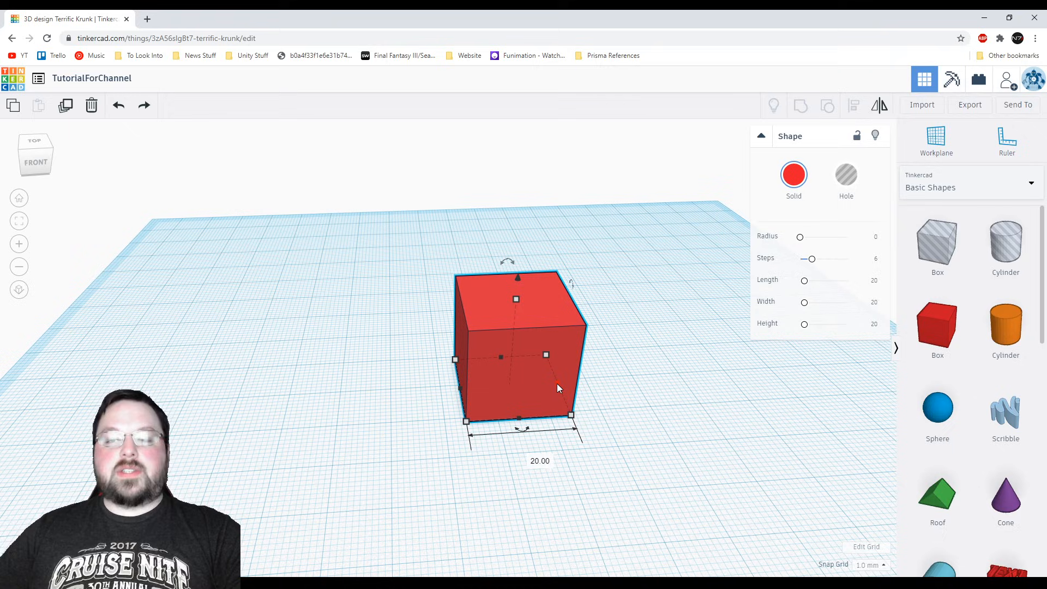
pyautogui.moveTo(633, 461)
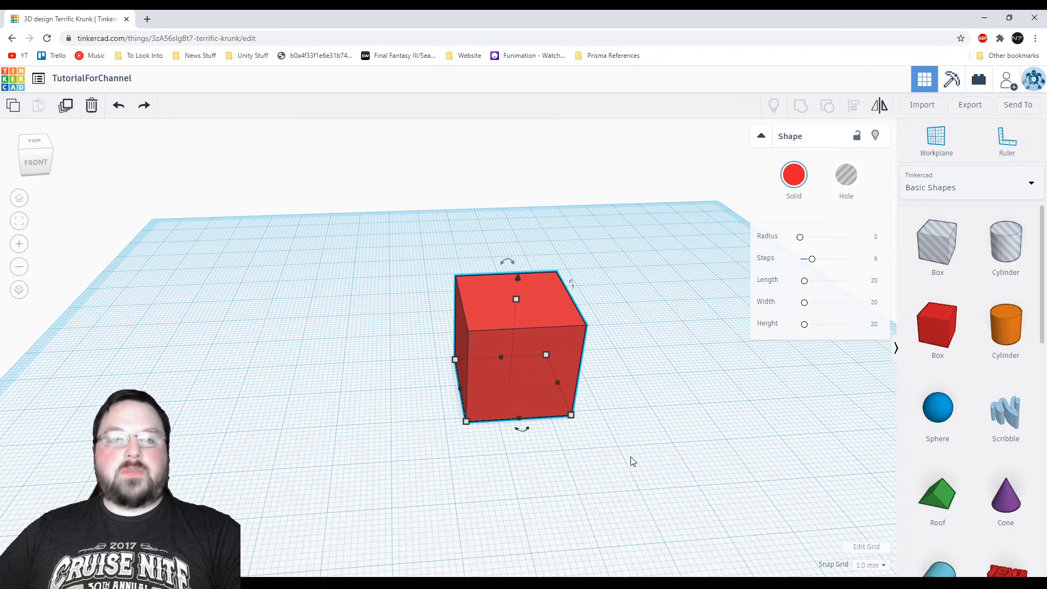
pyautogui.moveTo(654, 432)
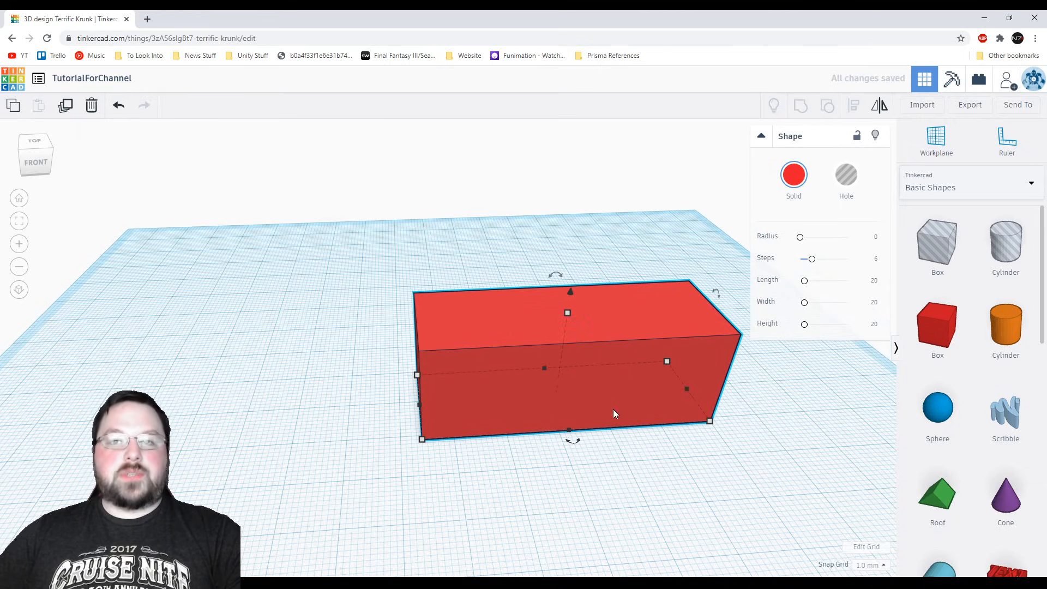
pyautogui.moveTo(714, 329)
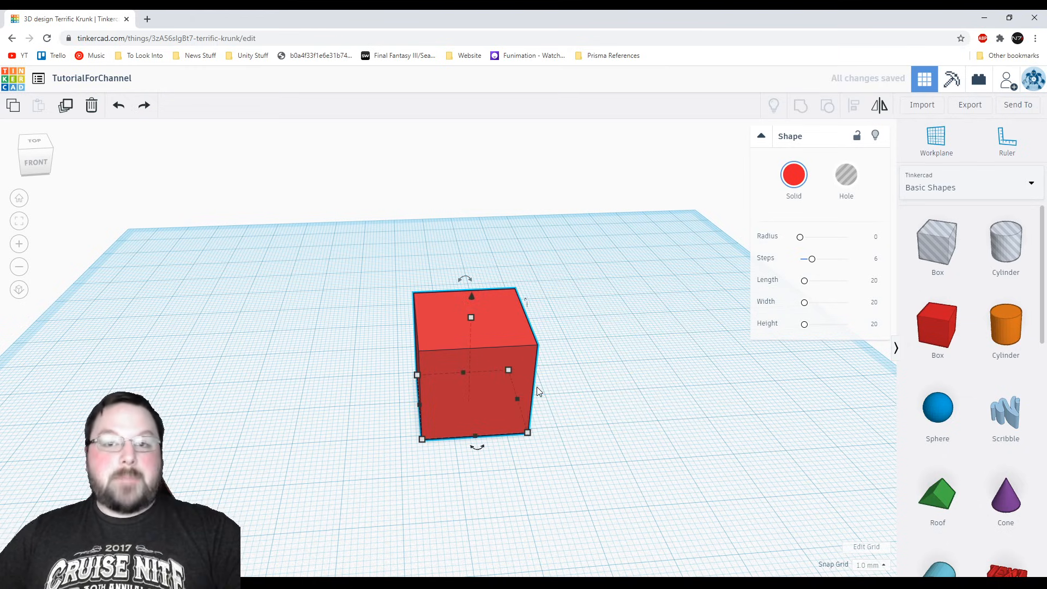
pyautogui.moveTo(521, 404)
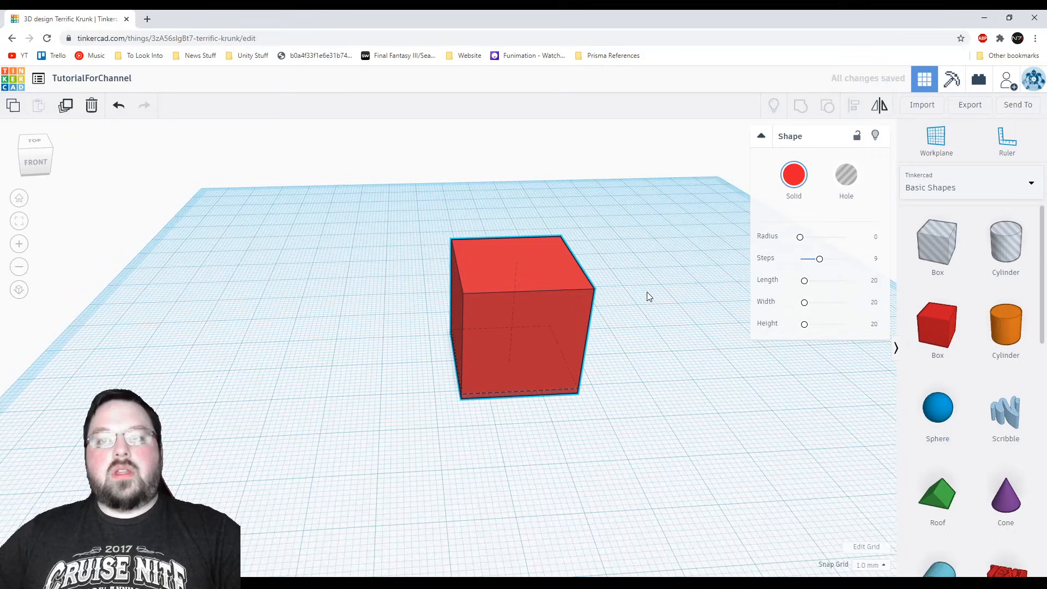
pyautogui.click(524, 314)
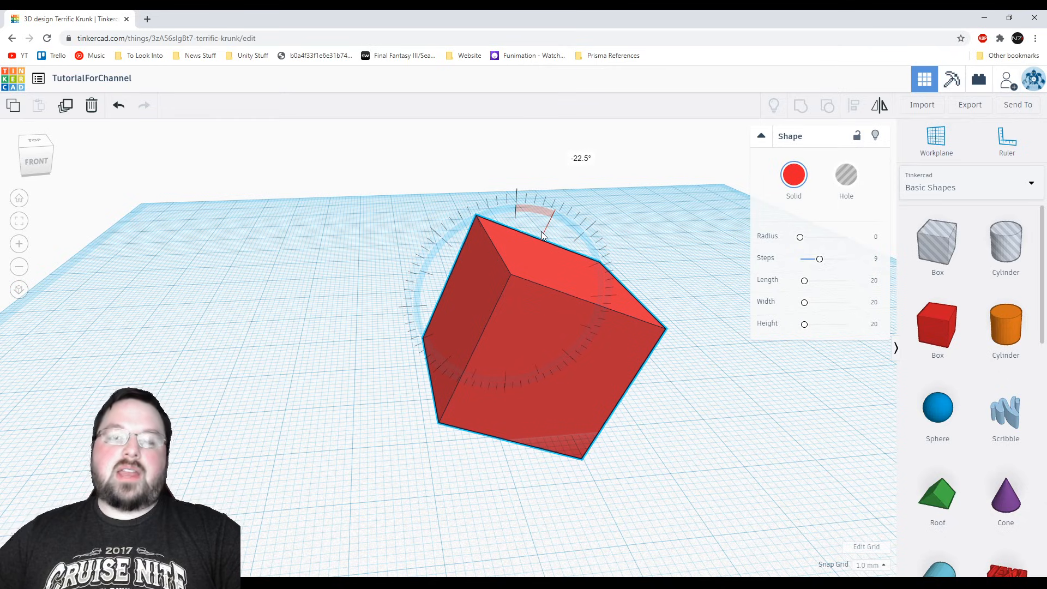
pyautogui.moveTo(556, 246)
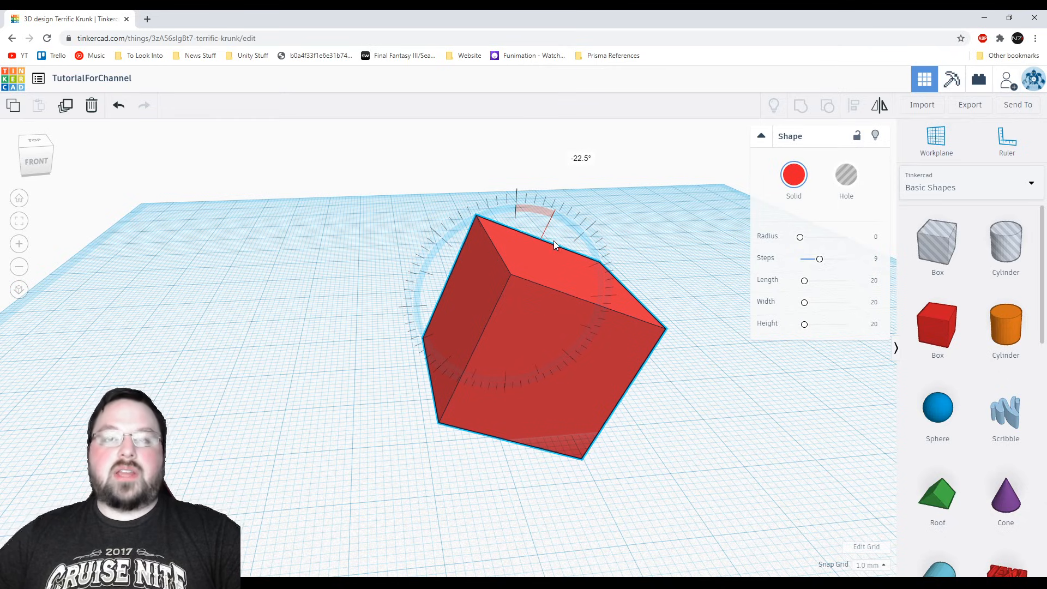
pyautogui.moveTo(547, 238)
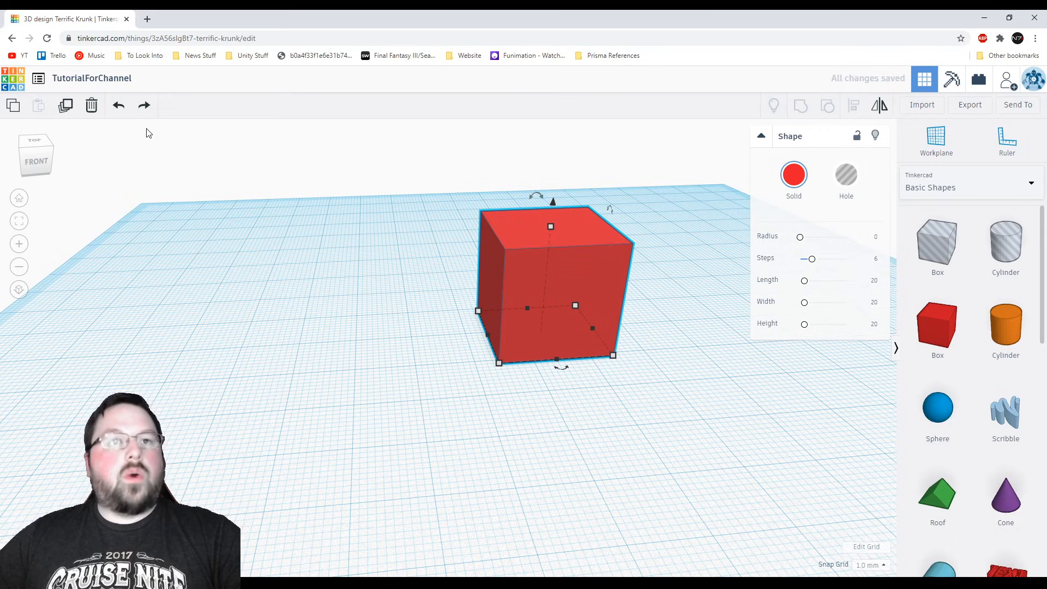
# Redo the last two undone changes to reapply the cube's rounded edges
pyautogui.click(144, 105)
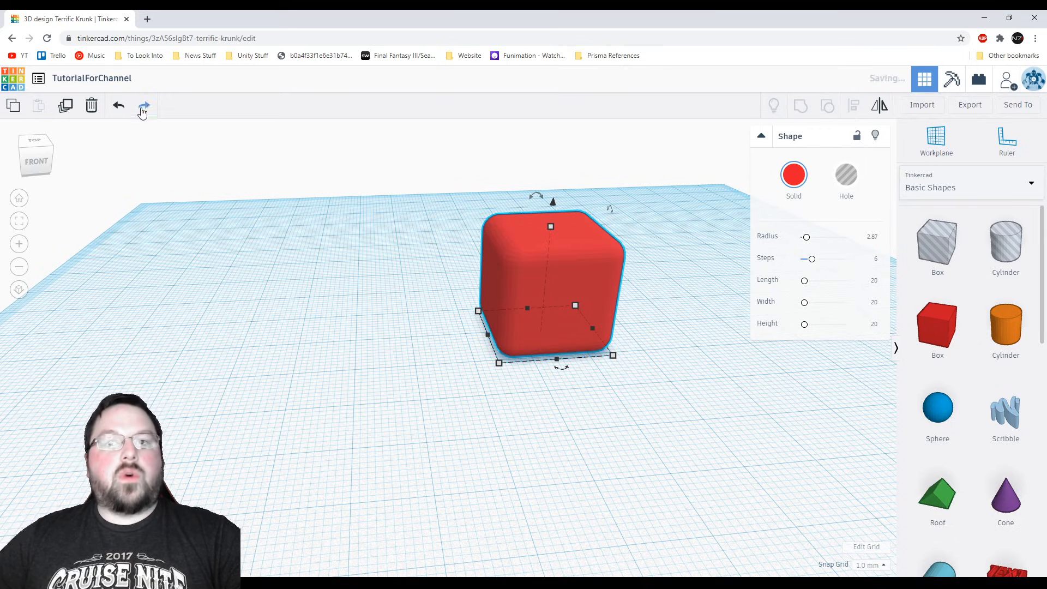
pyautogui.click(143, 106)
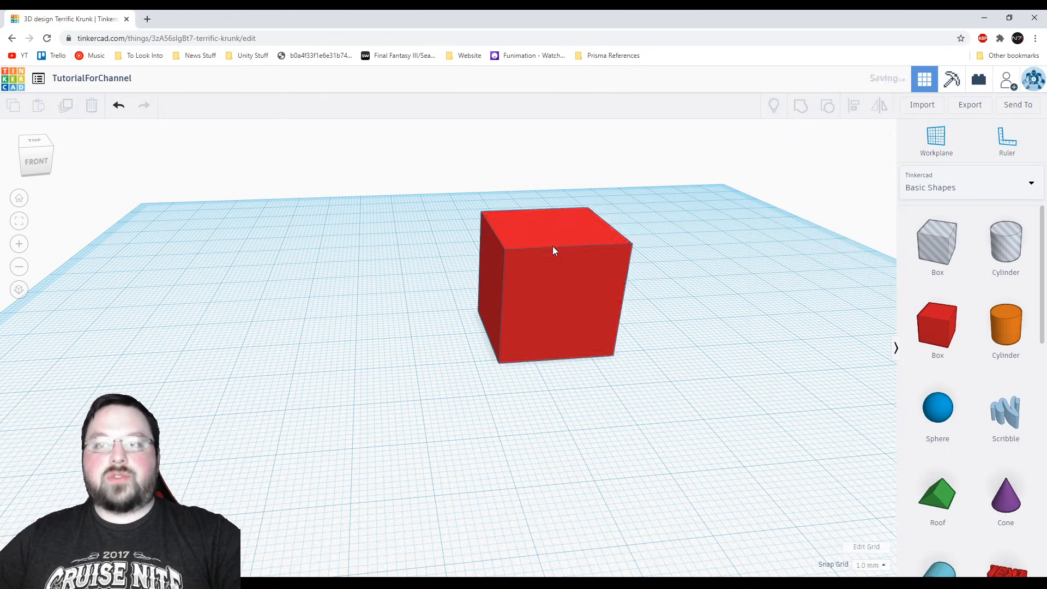
# Add an orange 20-sided cylinder beside the red cube
pyautogui.click(552, 250)
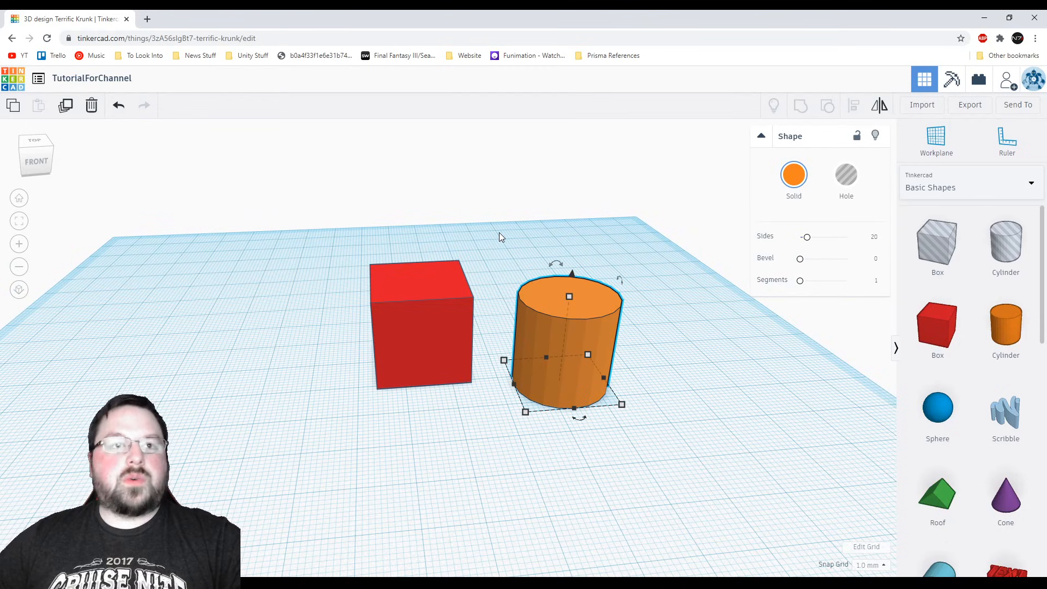
pyautogui.moveTo(500, 223)
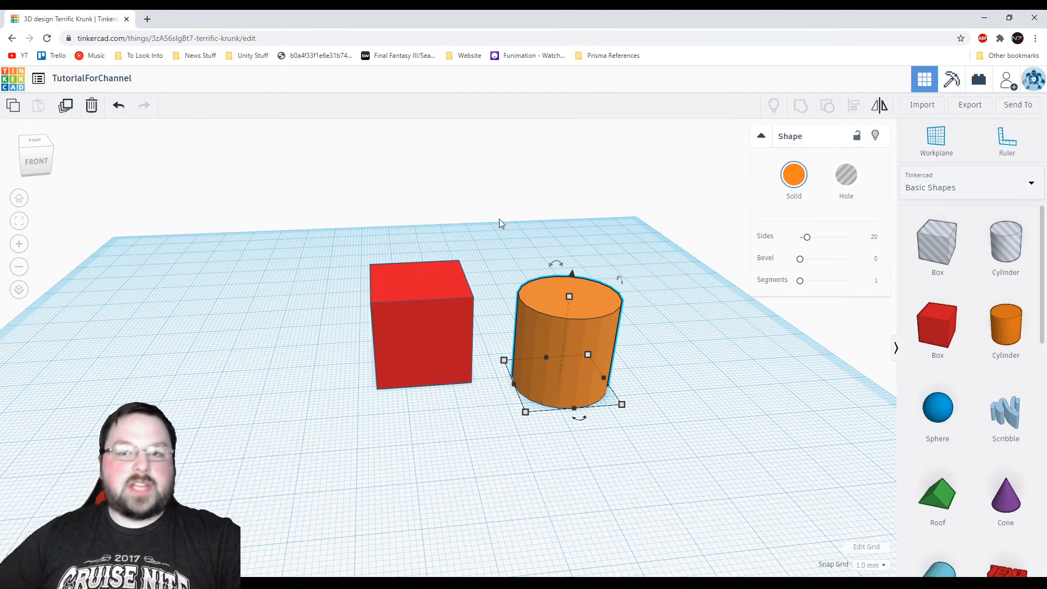
pyautogui.moveTo(493, 265)
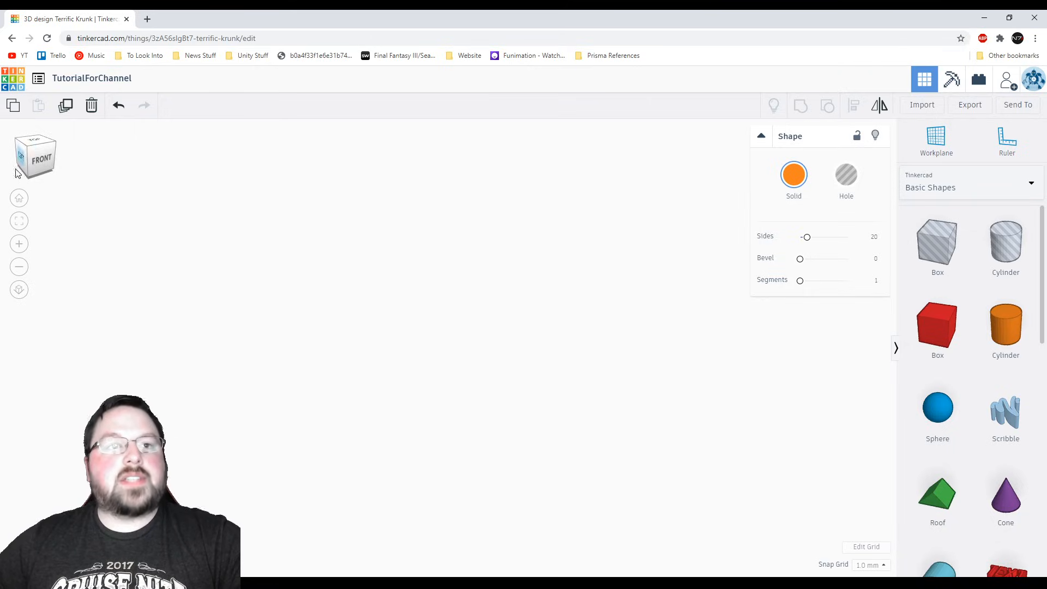
pyautogui.moveTo(20, 197)
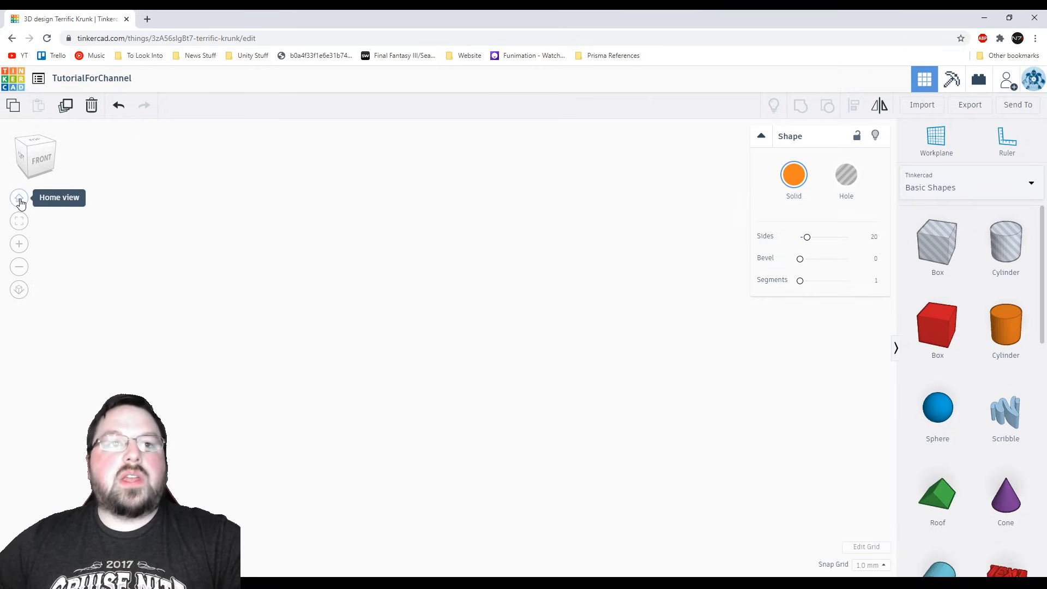
# Return the camera to the default Home view
pyautogui.click(19, 199)
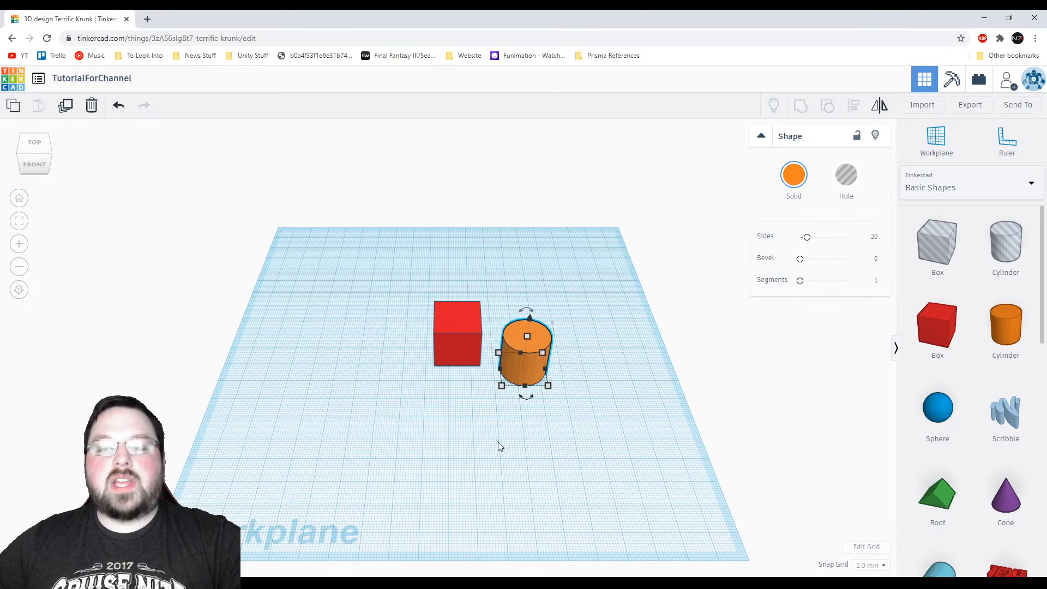
pyautogui.moveTo(569, 442)
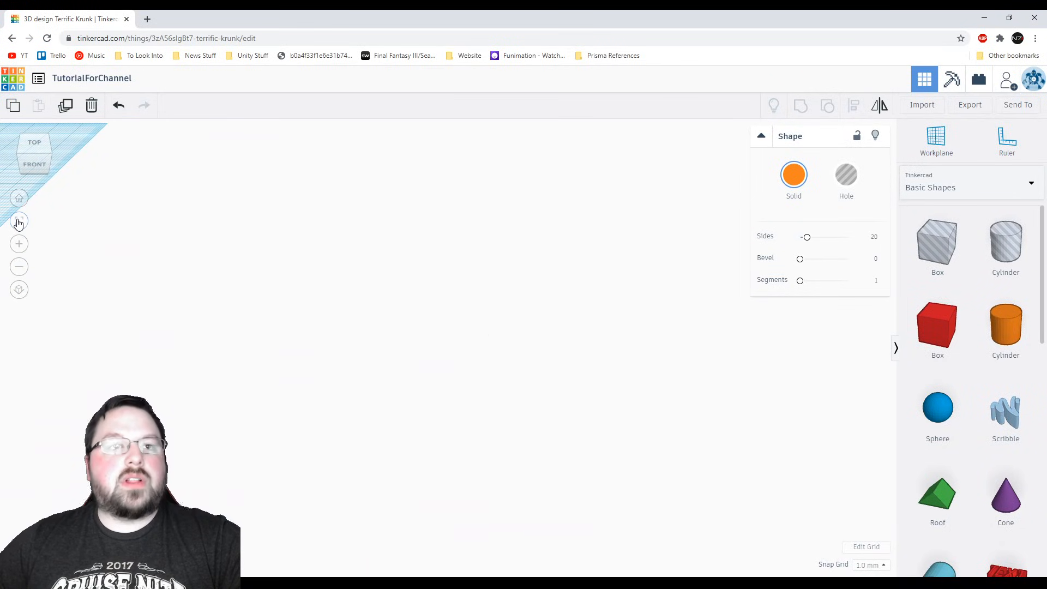
pyautogui.moveTo(19, 220)
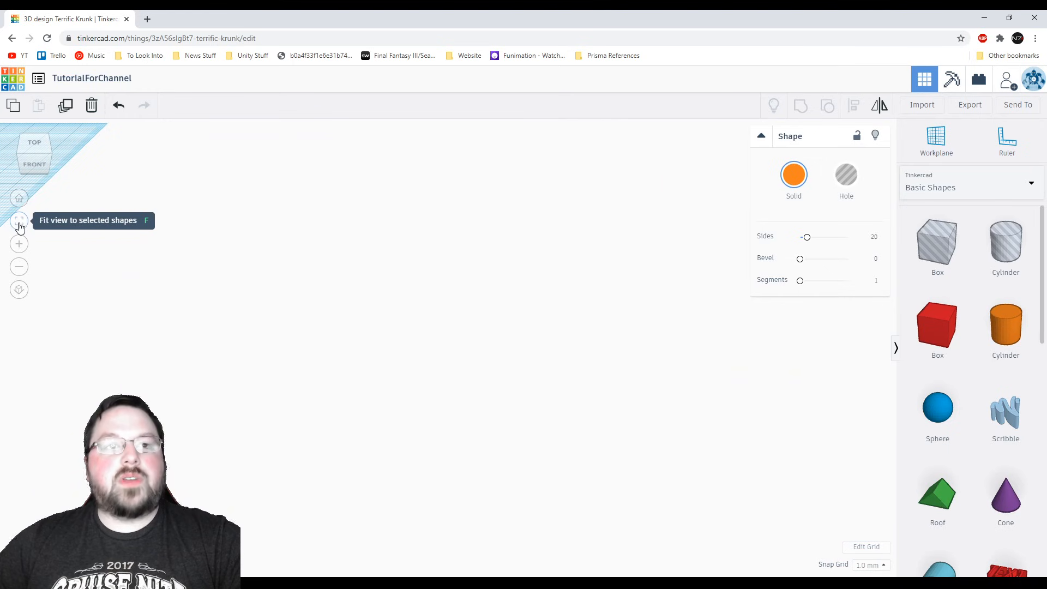
pyautogui.moveTo(346, 300)
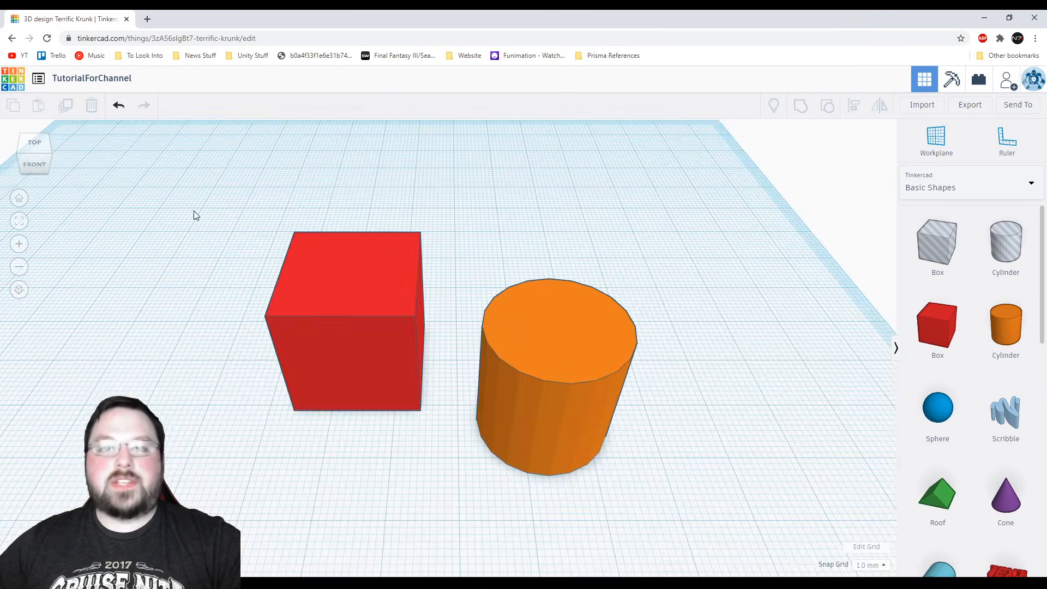
pyautogui.moveTo(514, 241)
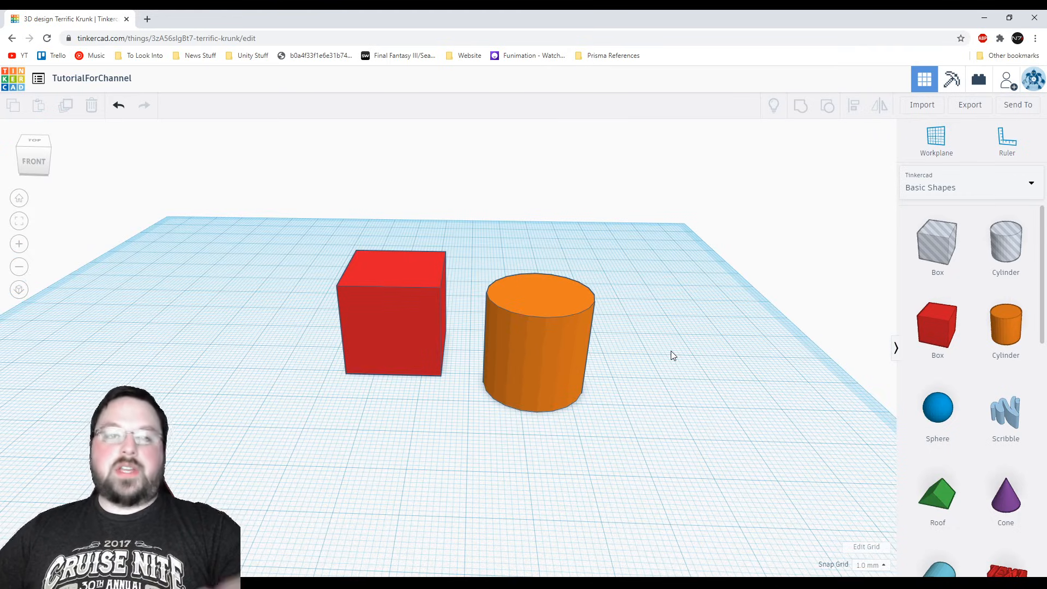
pyautogui.moveTo(636, 380)
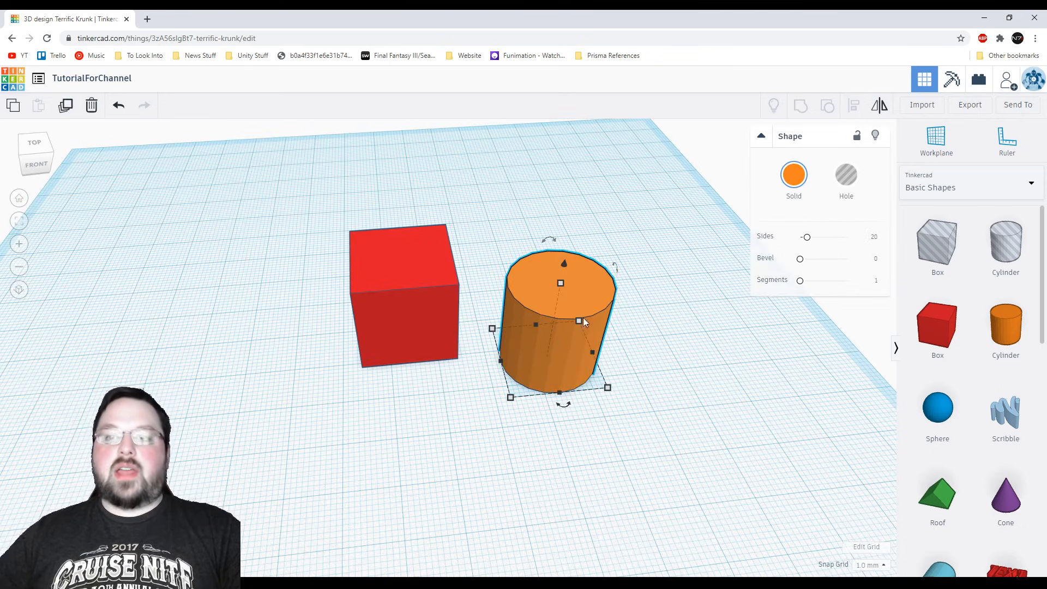
pyautogui.moveTo(560, 288)
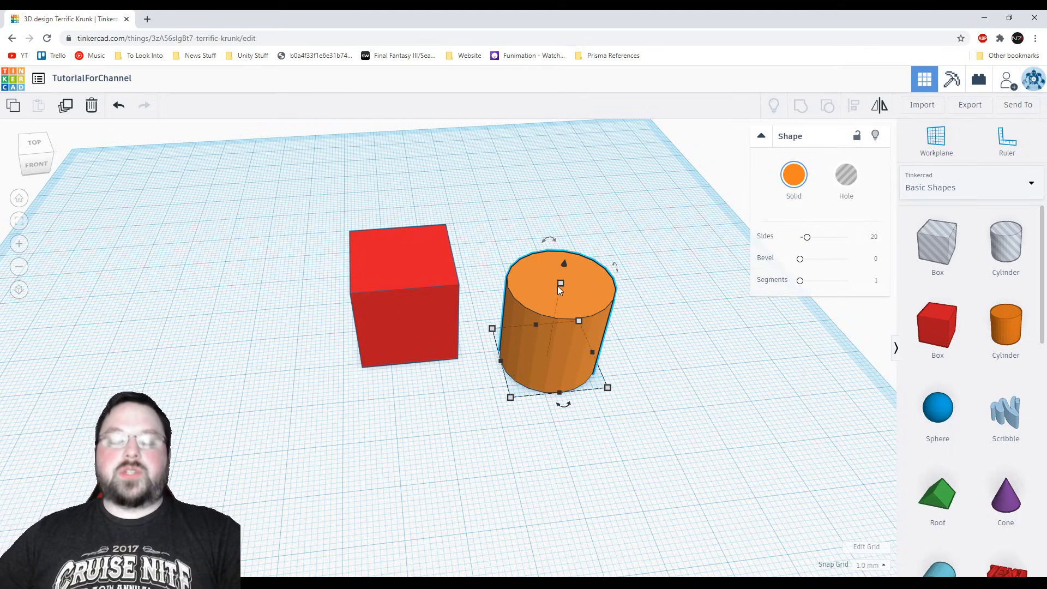
pyautogui.moveTo(694, 318)
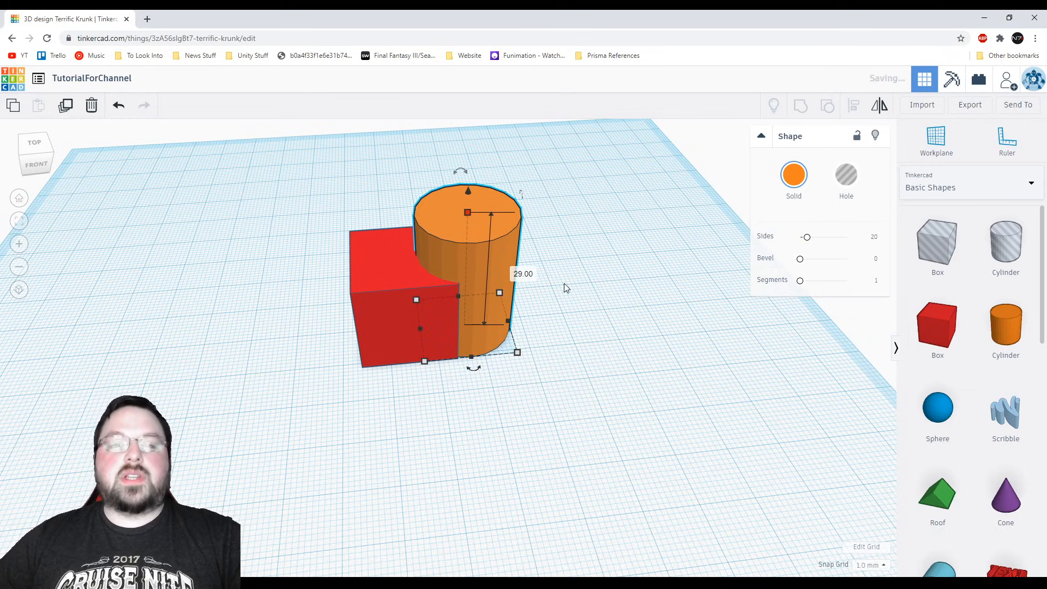
# Deselect everything to check the overlap, then reselect the red box
pyautogui.click(564, 288)
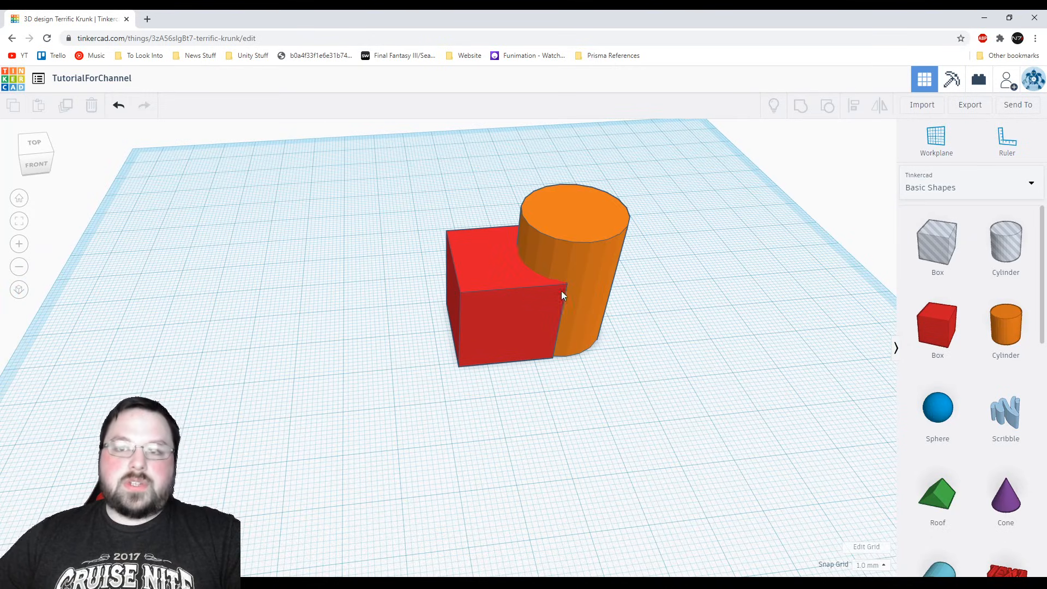
pyautogui.moveTo(487, 298)
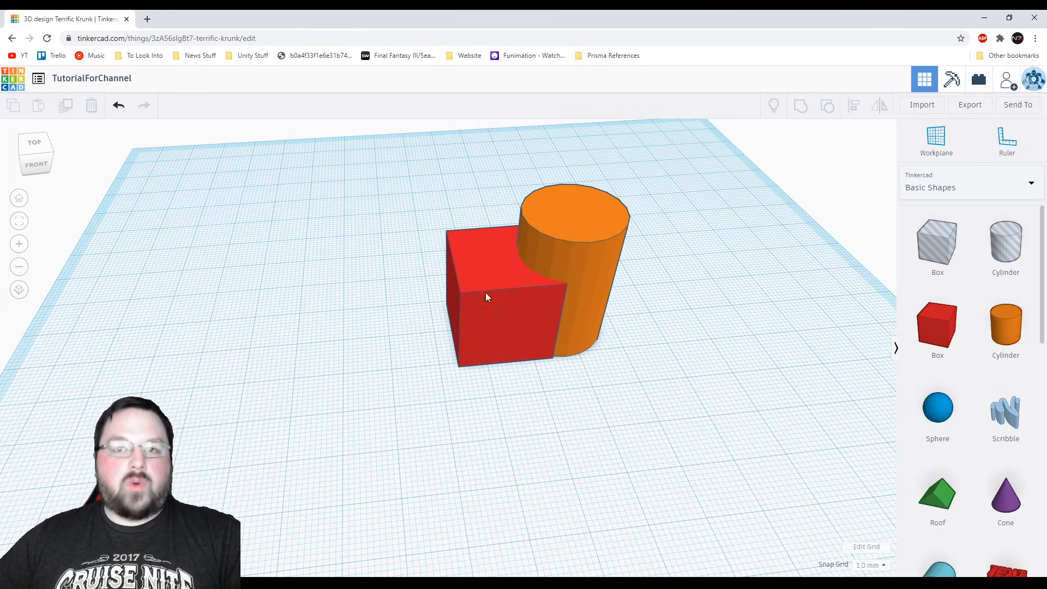
pyautogui.click(498, 300)
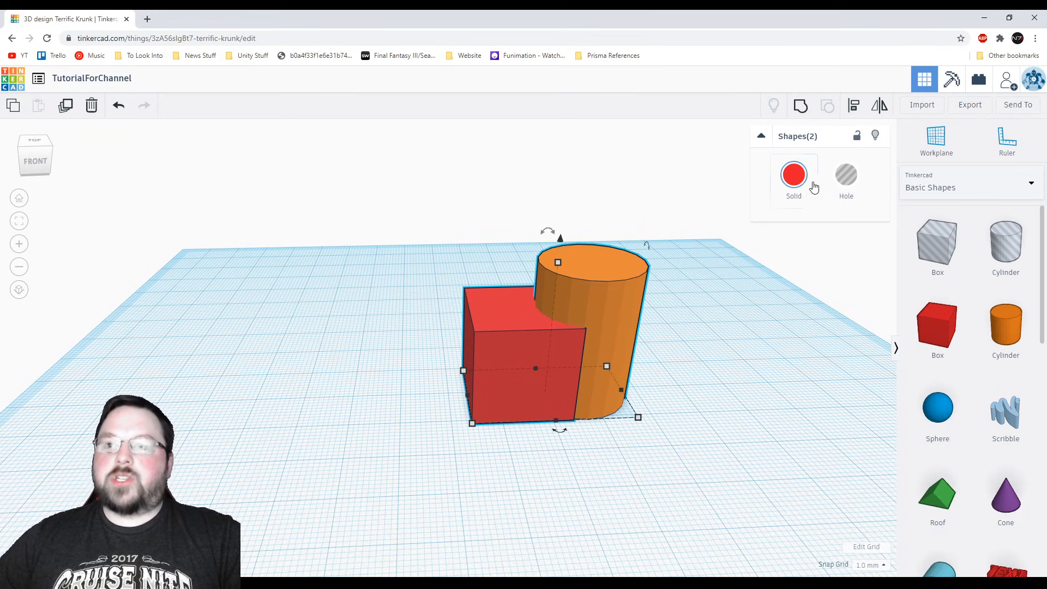
pyautogui.moveTo(800, 106)
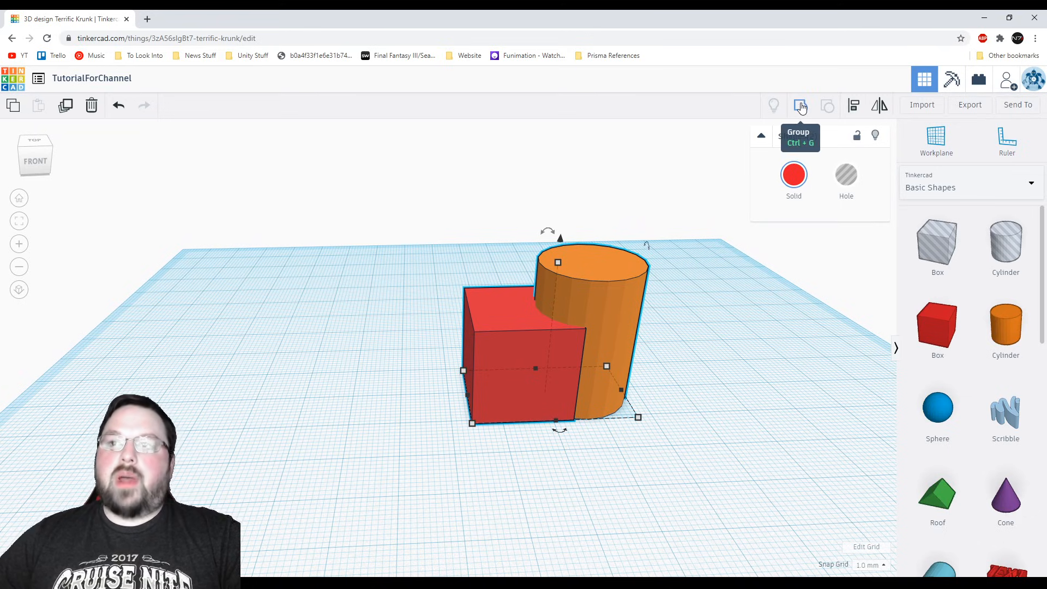
pyautogui.moveTo(788, 120)
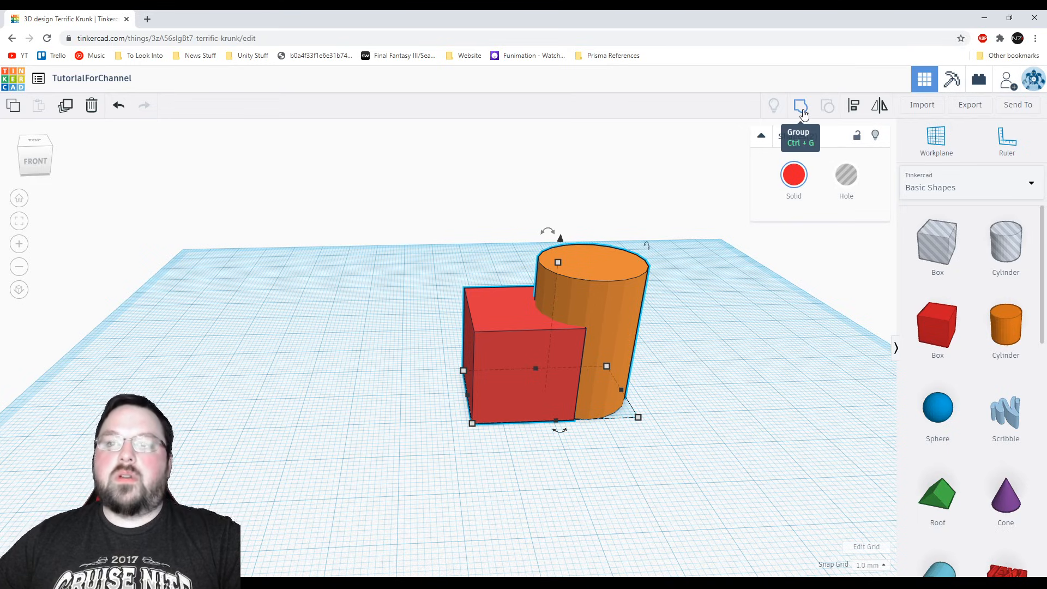
# Group the cube and cylinder into one red shape, select it, and use its toolbar
pyautogui.click(800, 105)
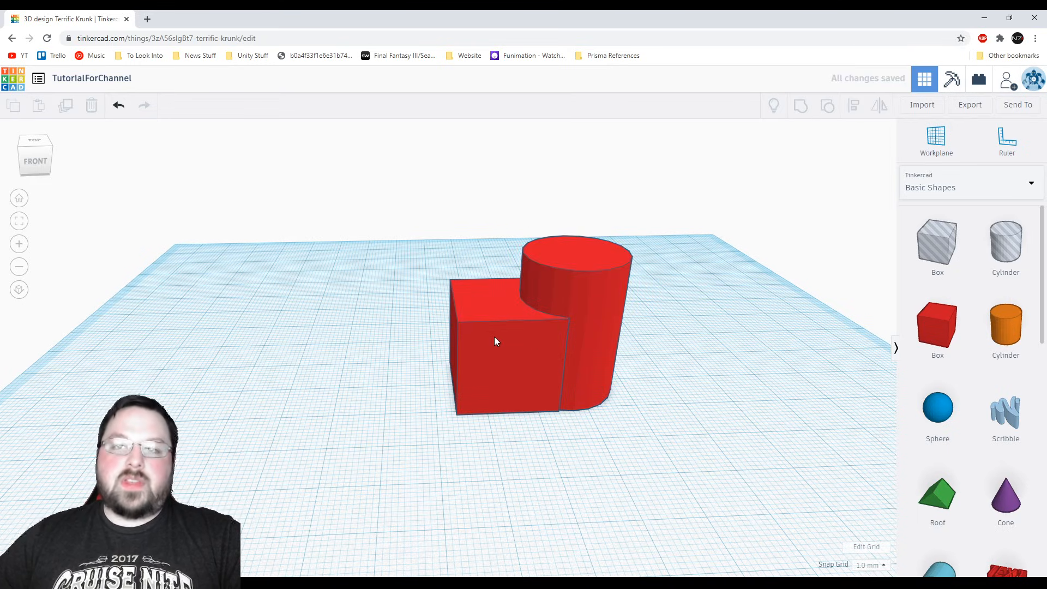
pyautogui.click(494, 341)
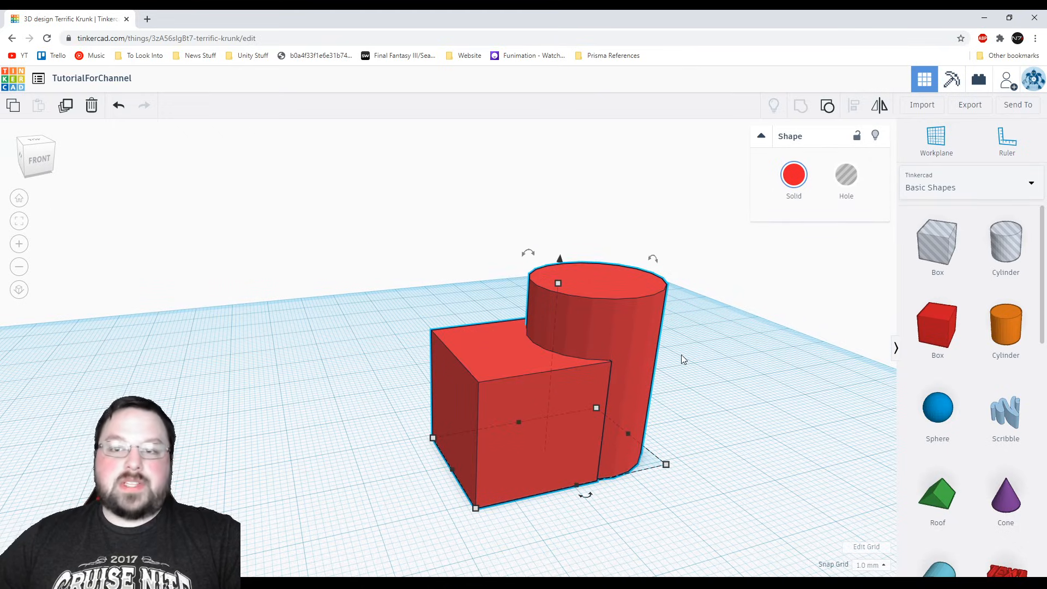
pyautogui.click(793, 179)
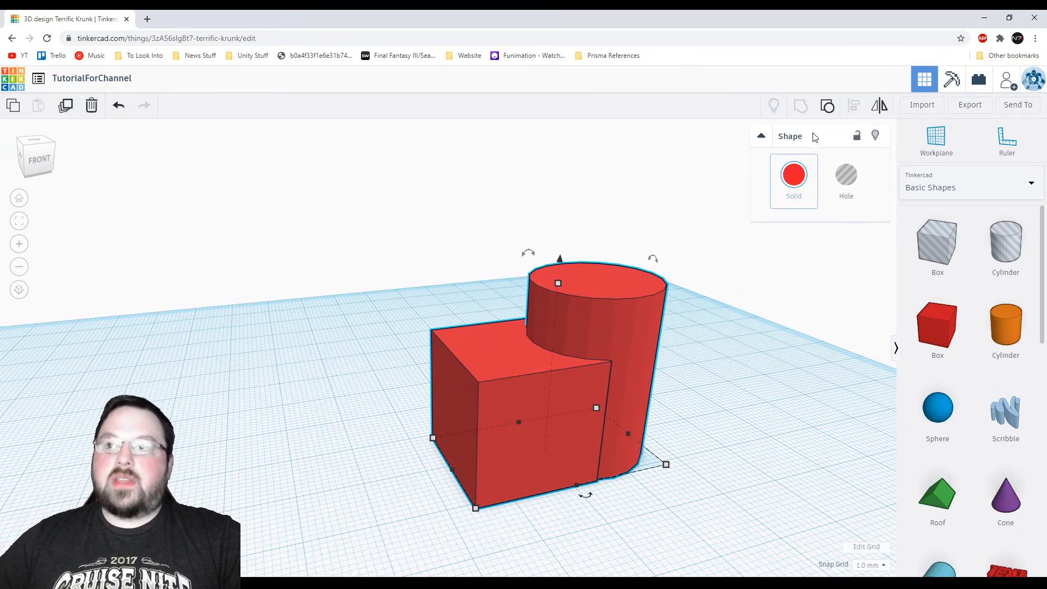
pyautogui.moveTo(826, 106)
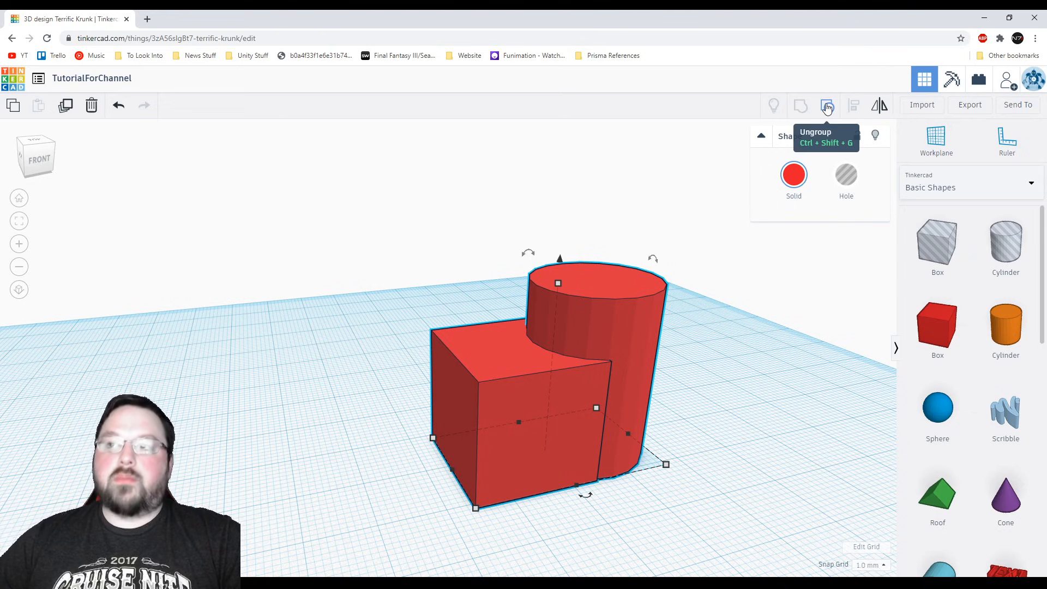
pyautogui.click(827, 105)
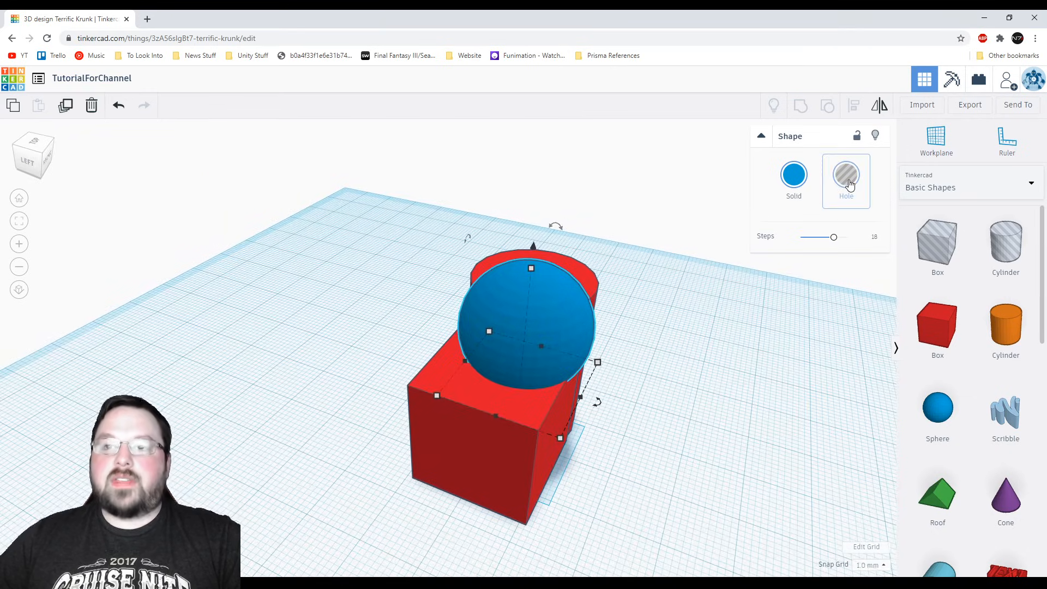
# Turn the sphere sitting on the red solid into a hole
pyautogui.click(845, 174)
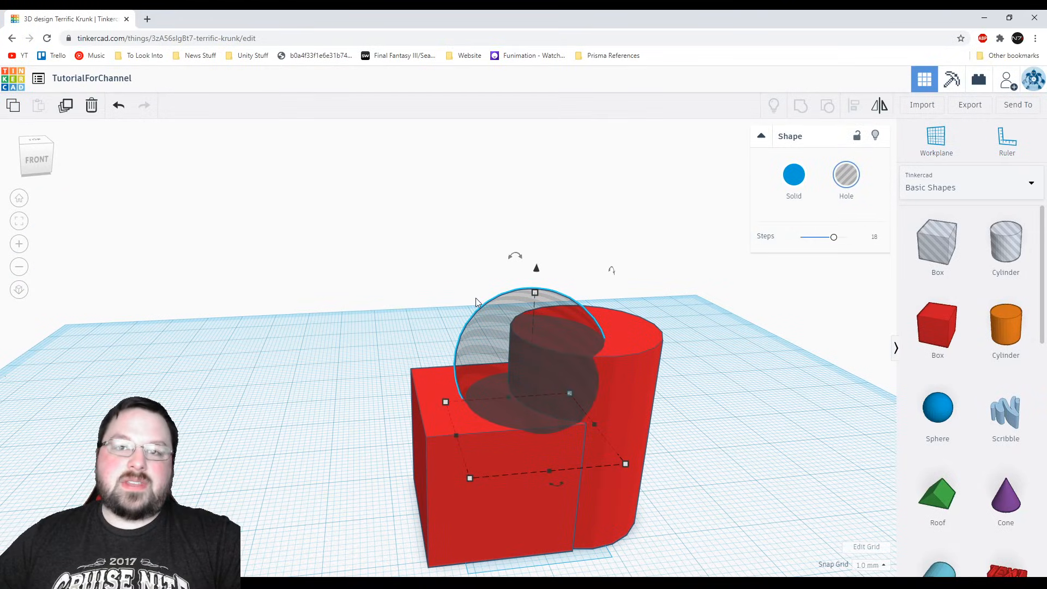
pyautogui.moveTo(721, 333)
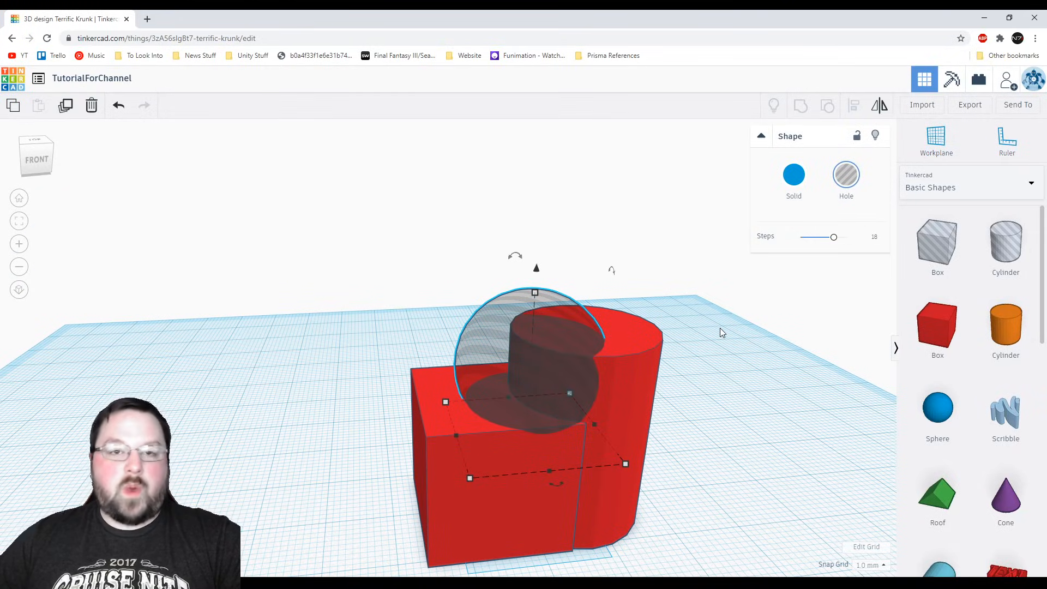
pyautogui.moveTo(628, 387)
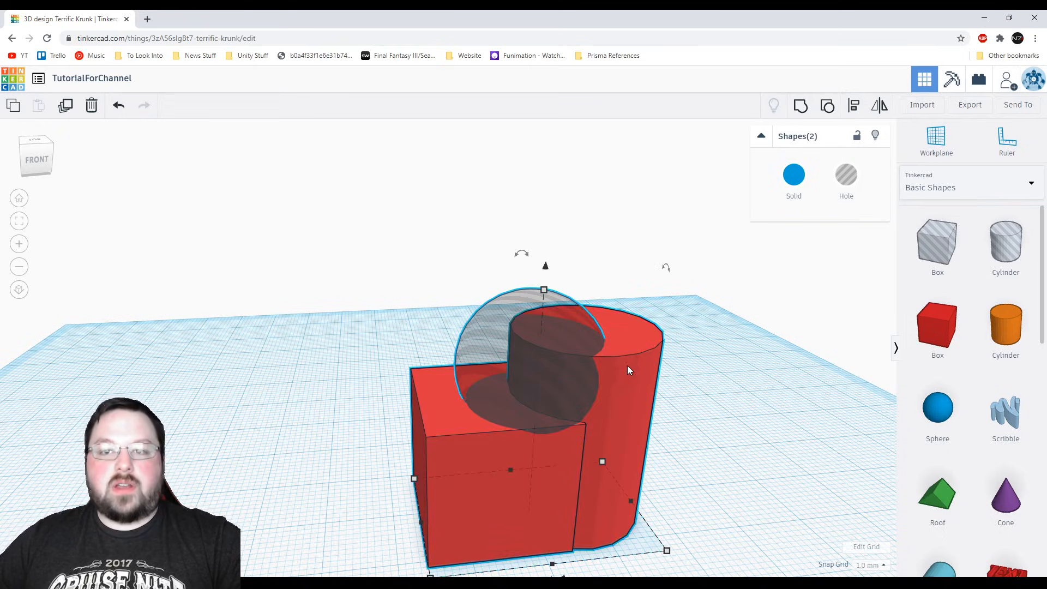
pyautogui.moveTo(801, 106)
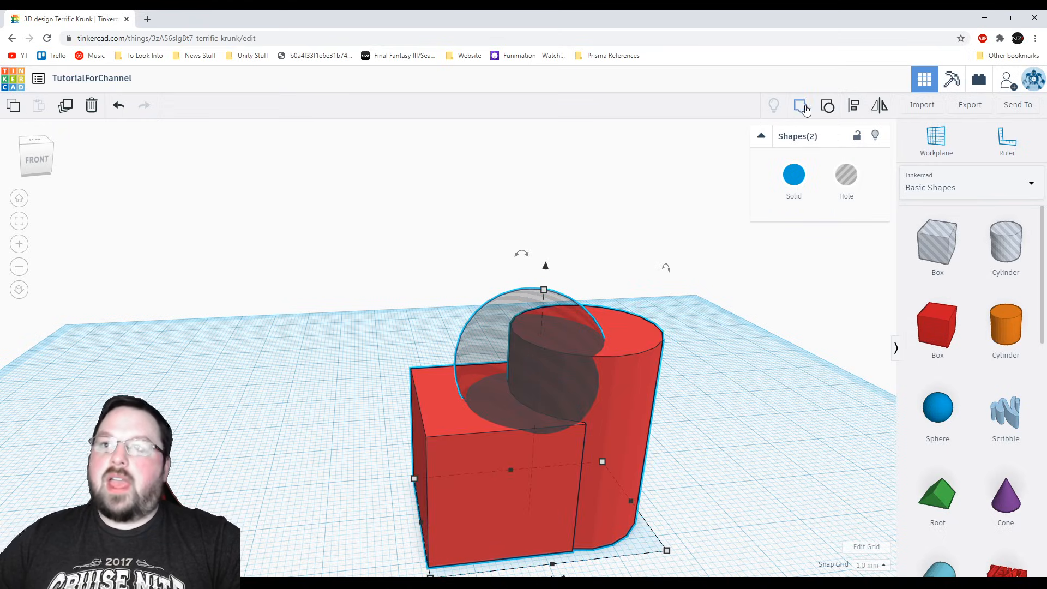
# Group the sphere hole with the red solid to carve a rounded scoop, then select the result
pyautogui.click(801, 105)
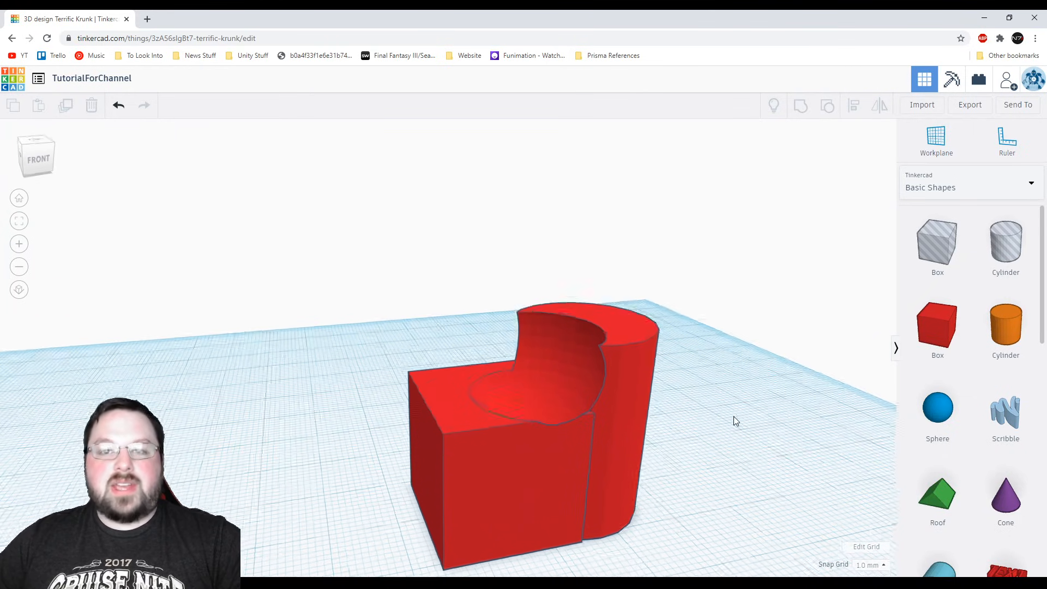
pyautogui.click(521, 427)
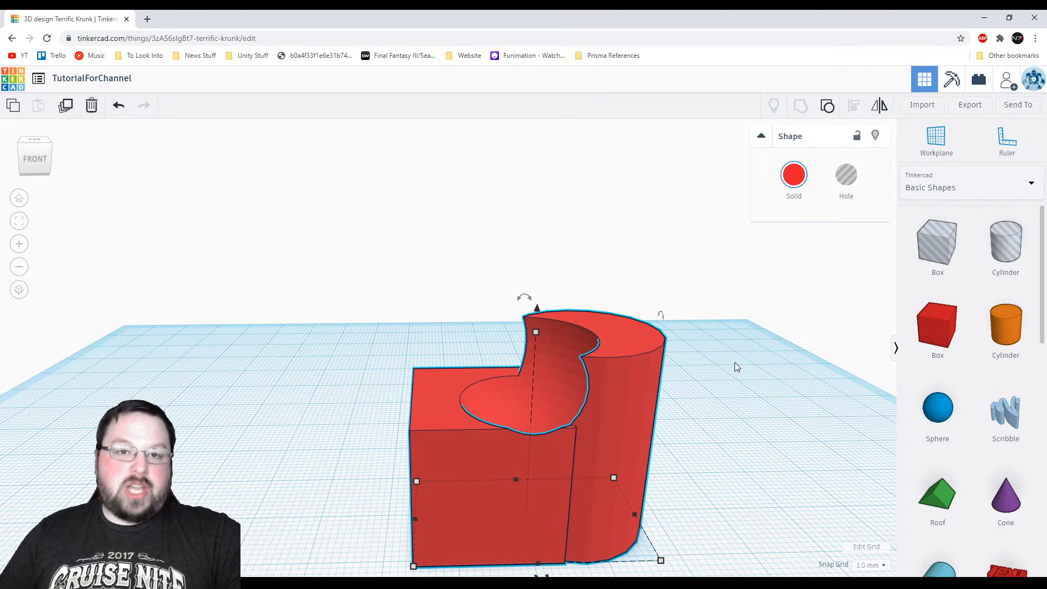
pyautogui.moveTo(723, 292)
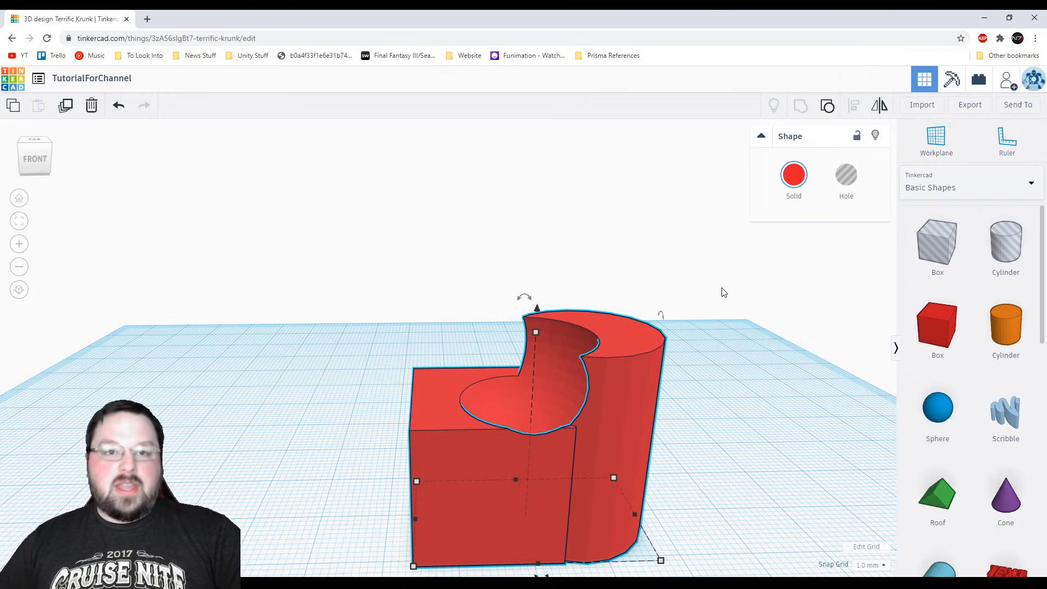